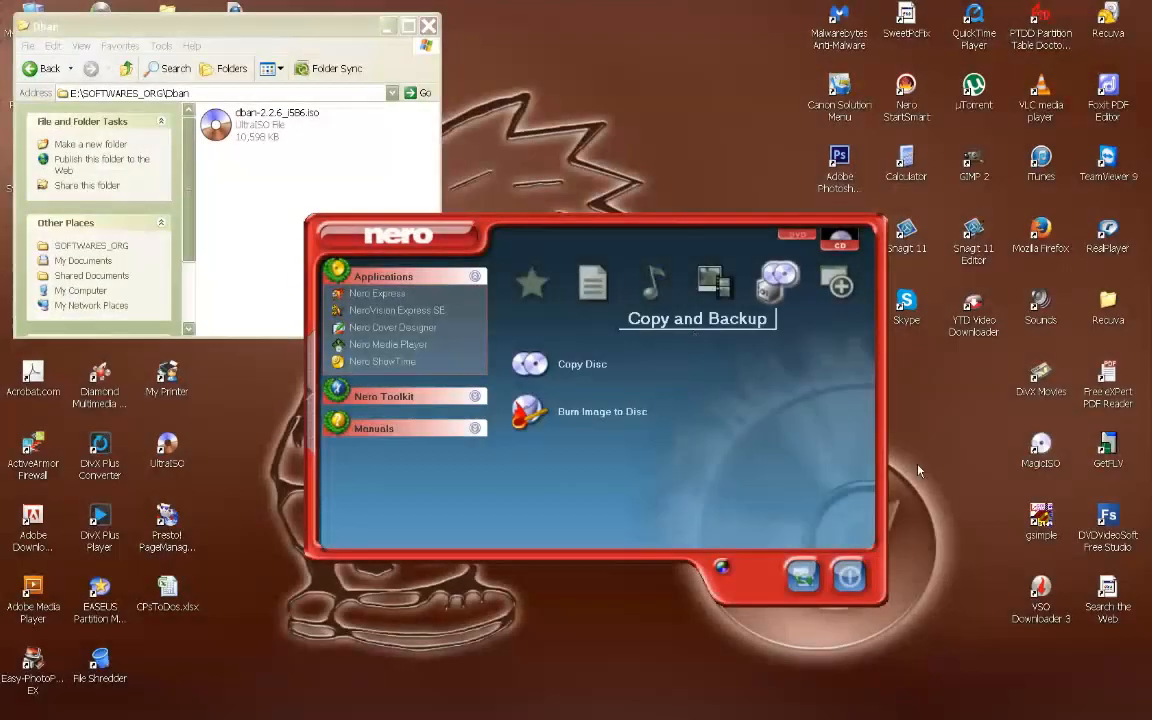
{"action": "mouse_move", "coordinate": [924, 472]}
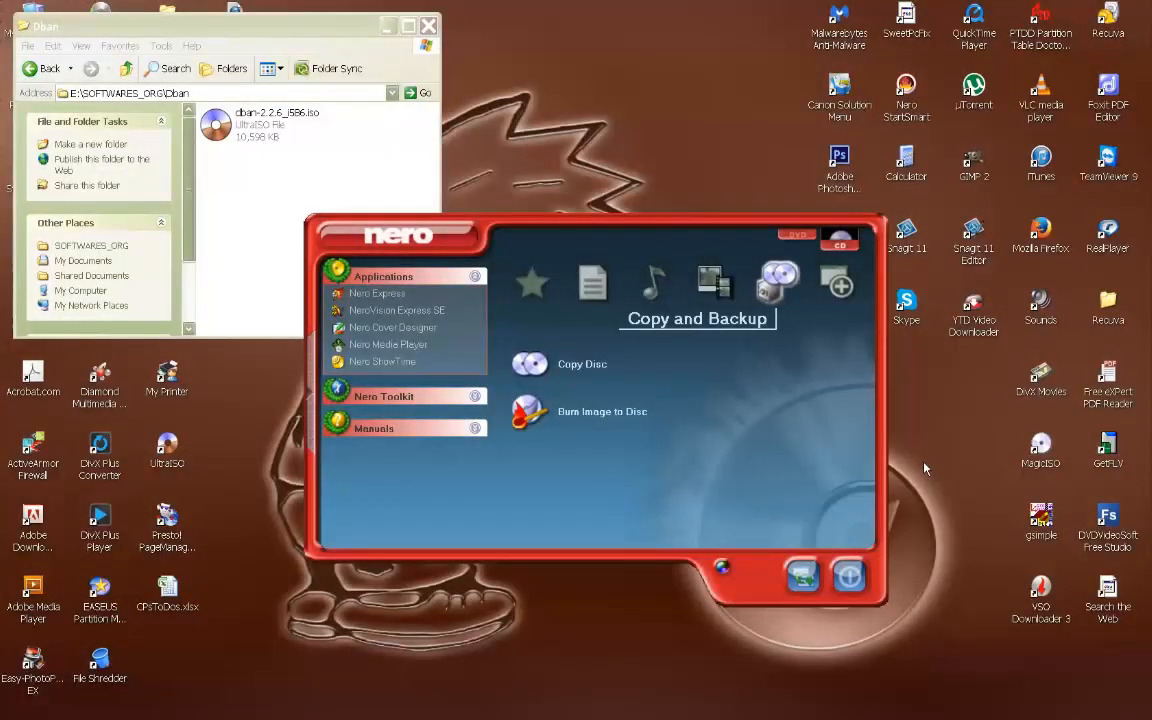
{"action": "mouse_move", "coordinate": [828, 436]}
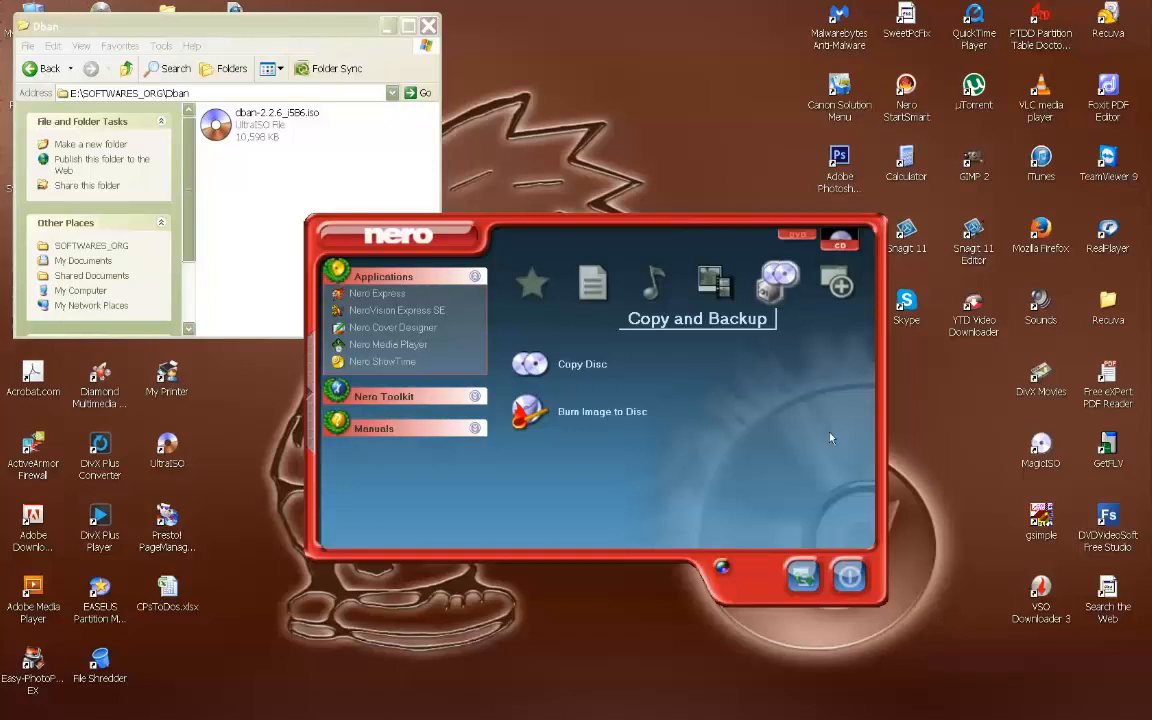
{"action": "mouse_move", "coordinate": [400, 164]}
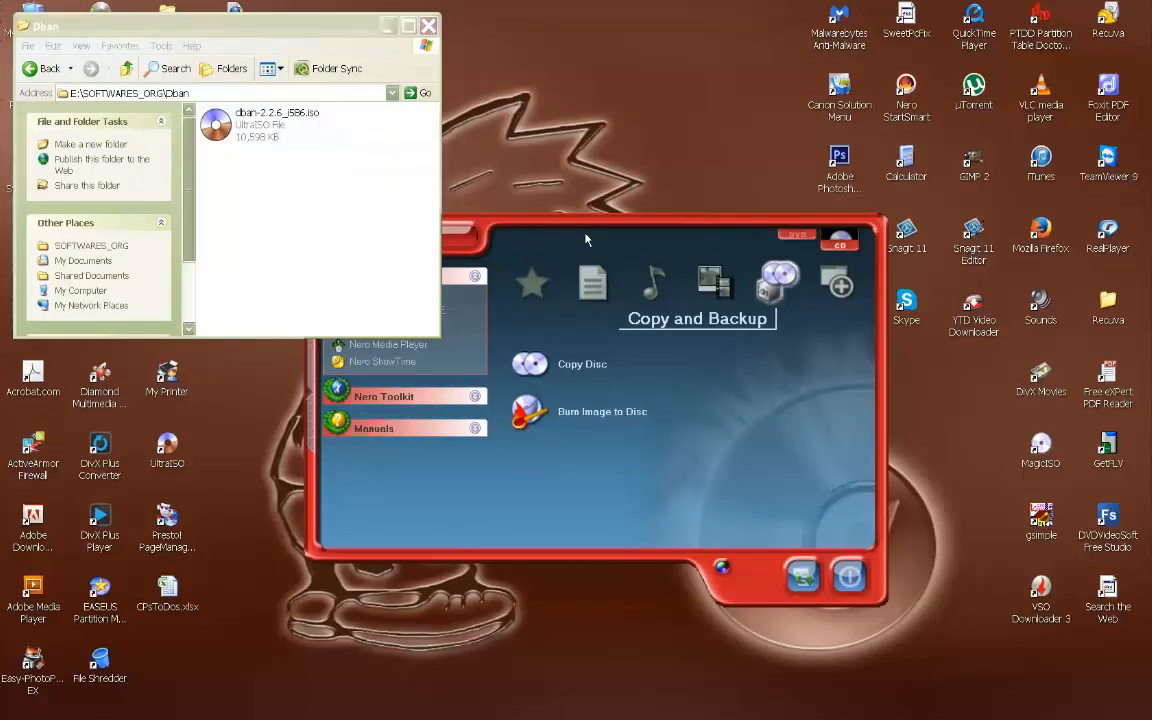
- Switch StartSmart from the copy-and-backup tasks to the Extras tools category
{"action": "left_click", "coordinate": [384, 276]}
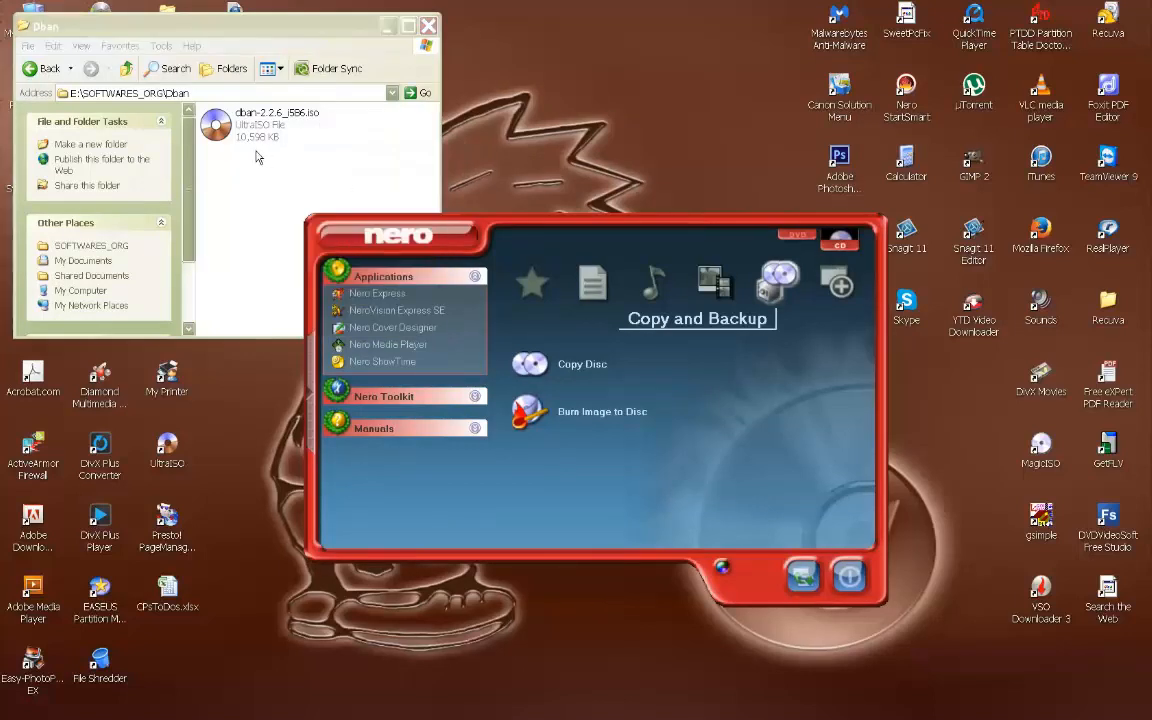
{"action": "left_click", "coordinate": [838, 284]}
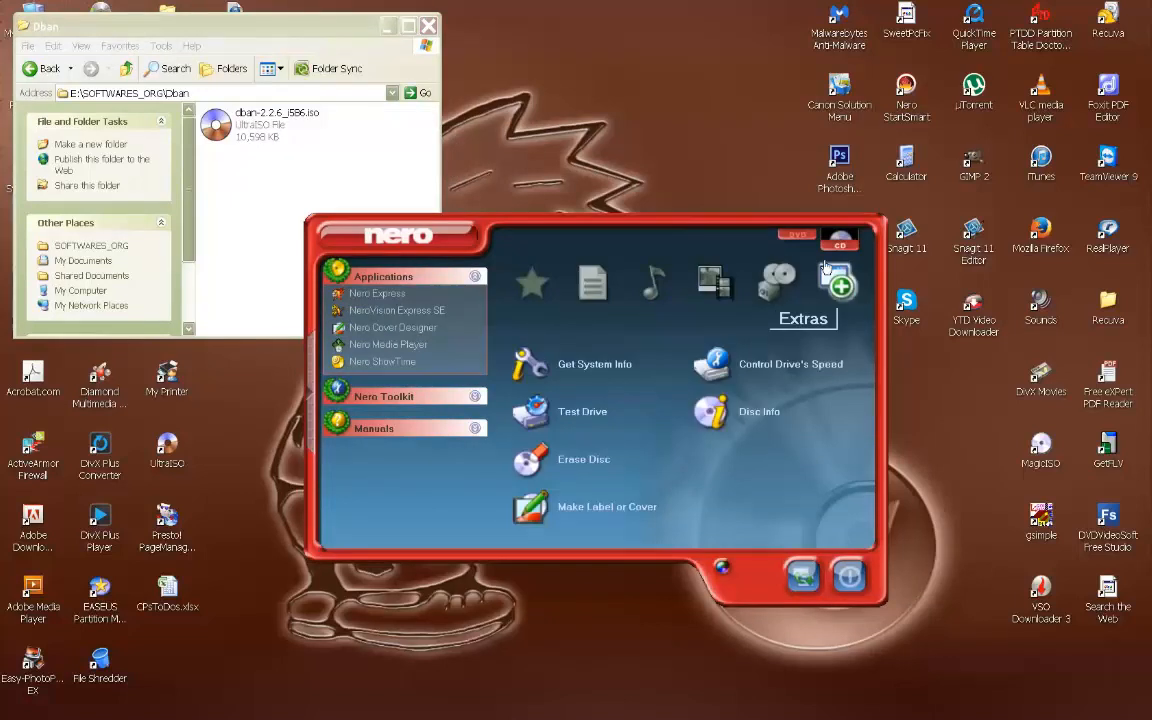
{"action": "mouse_move", "coordinate": [270, 162]}
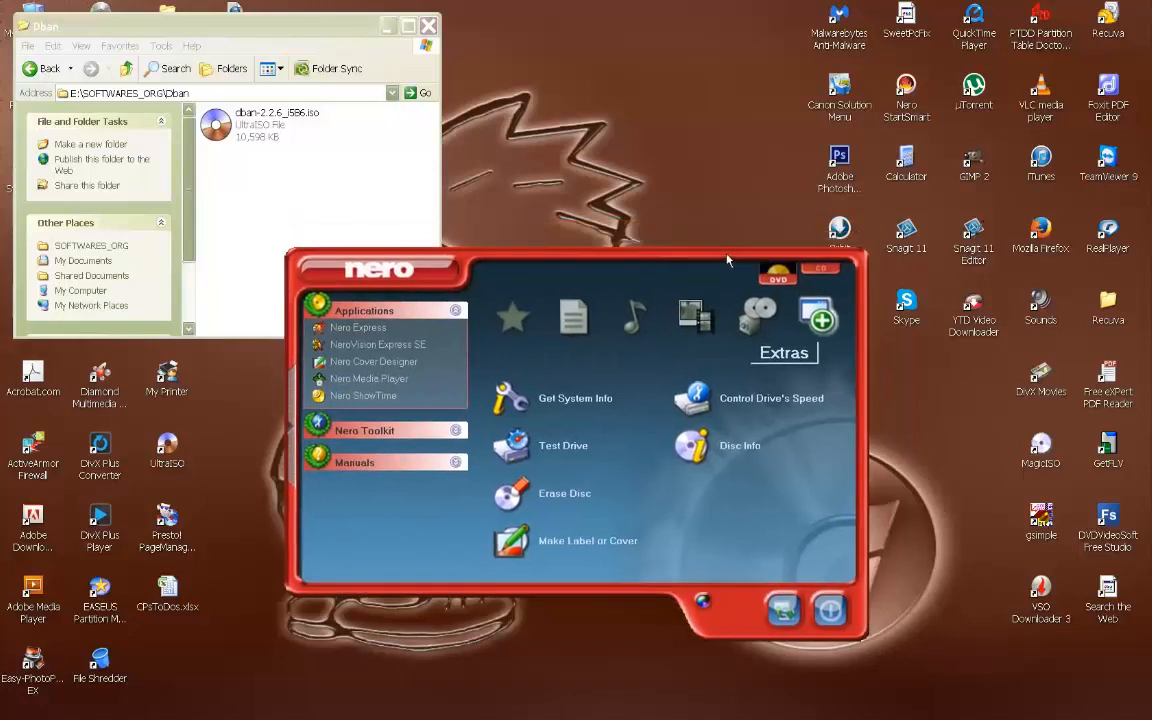
{"action": "mouse_move", "coordinate": [714, 274]}
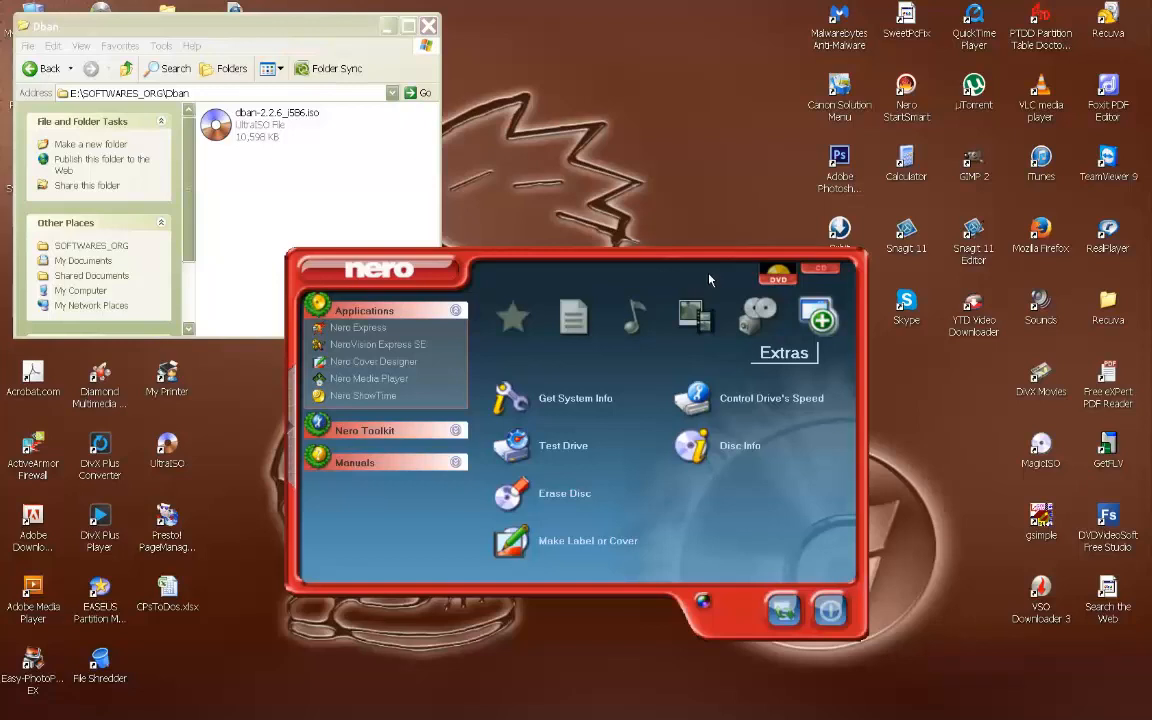
{"action": "mouse_move", "coordinate": [712, 264]}
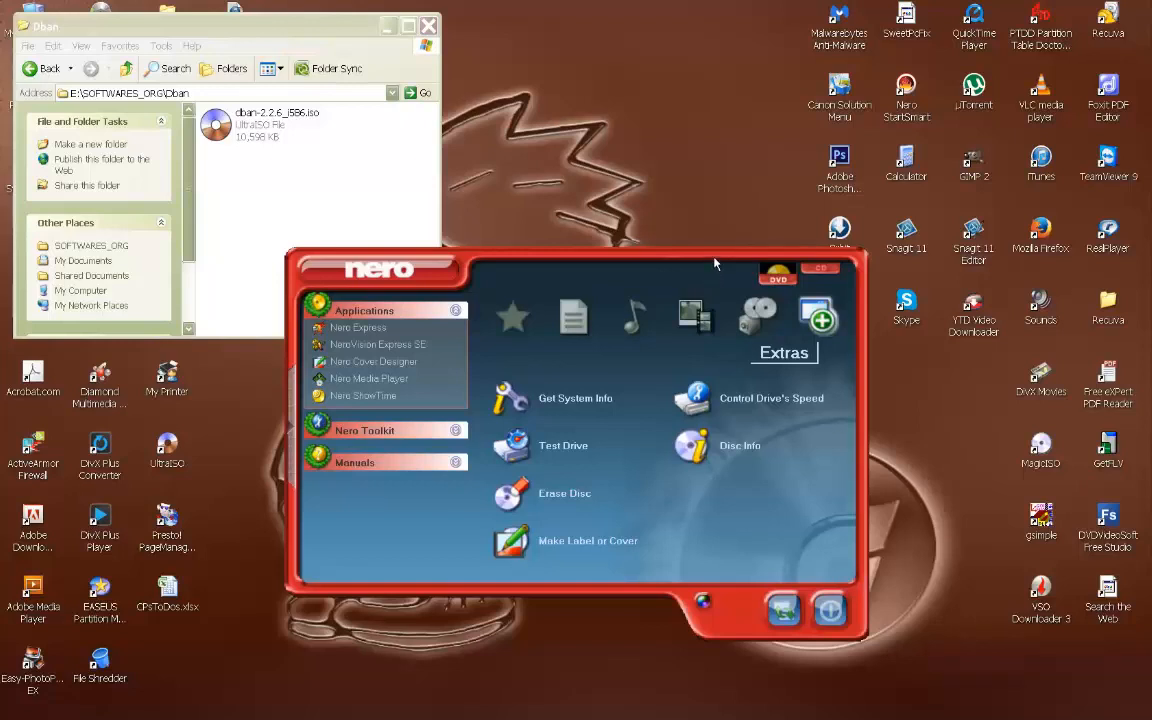
{"action": "mouse_move", "coordinate": [722, 262]}
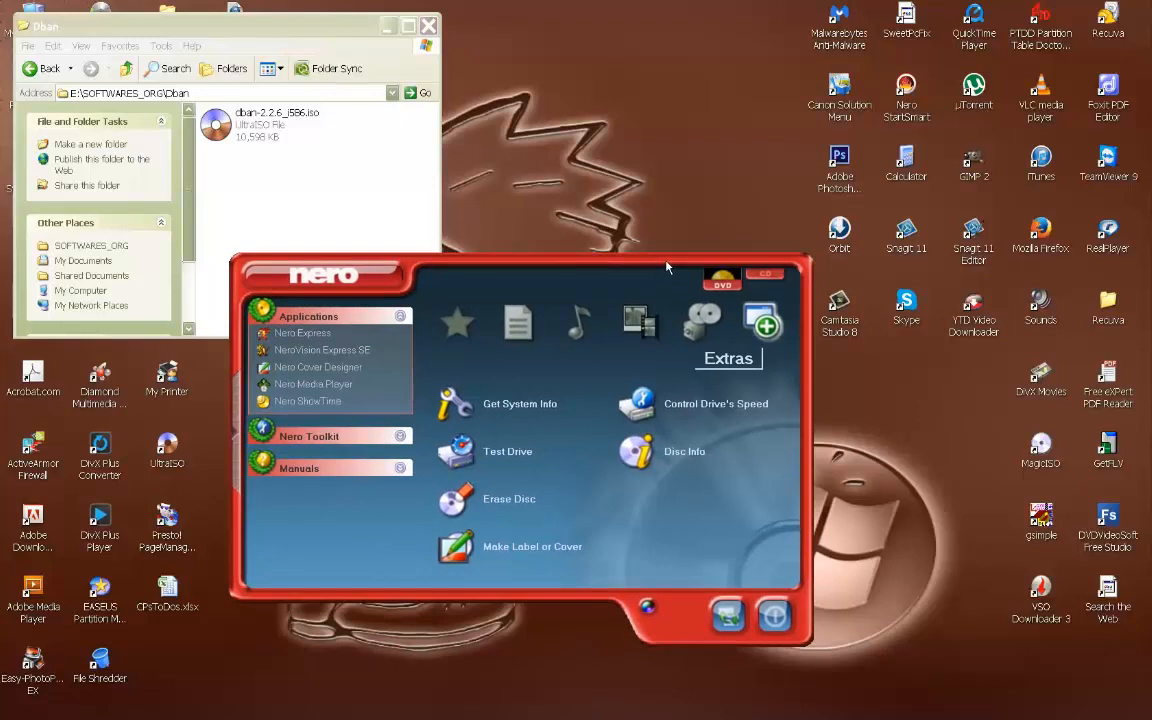
{"action": "mouse_move", "coordinate": [660, 280]}
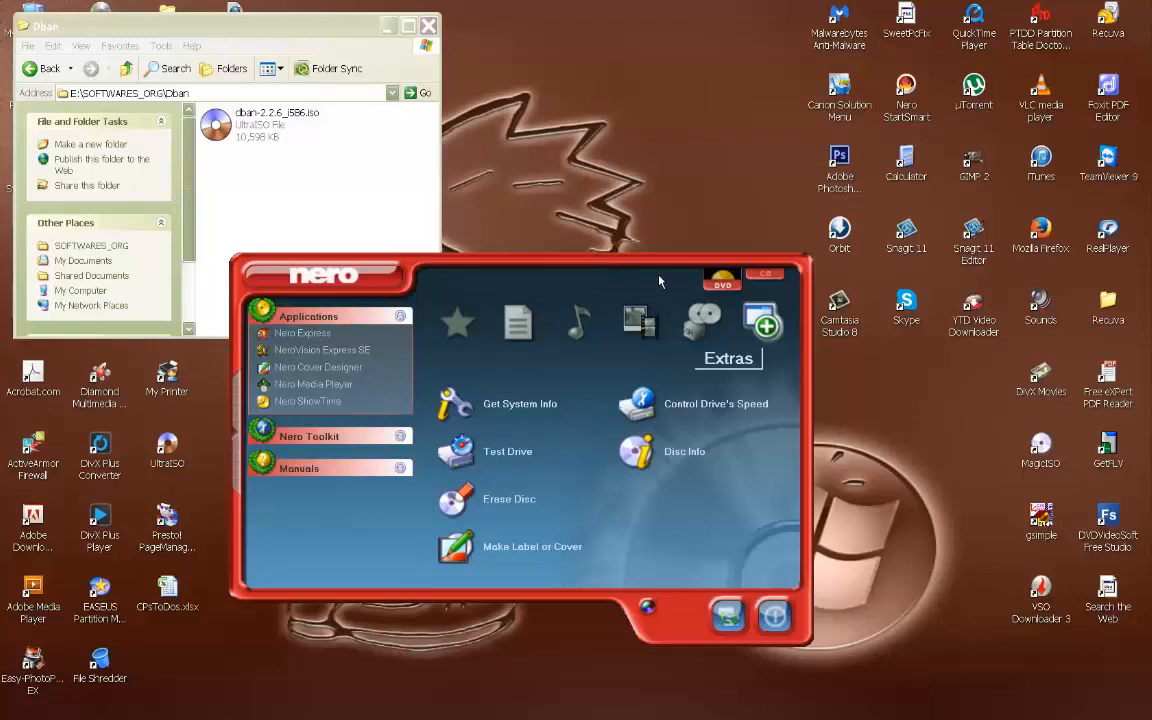
{"action": "mouse_move", "coordinate": [664, 280]}
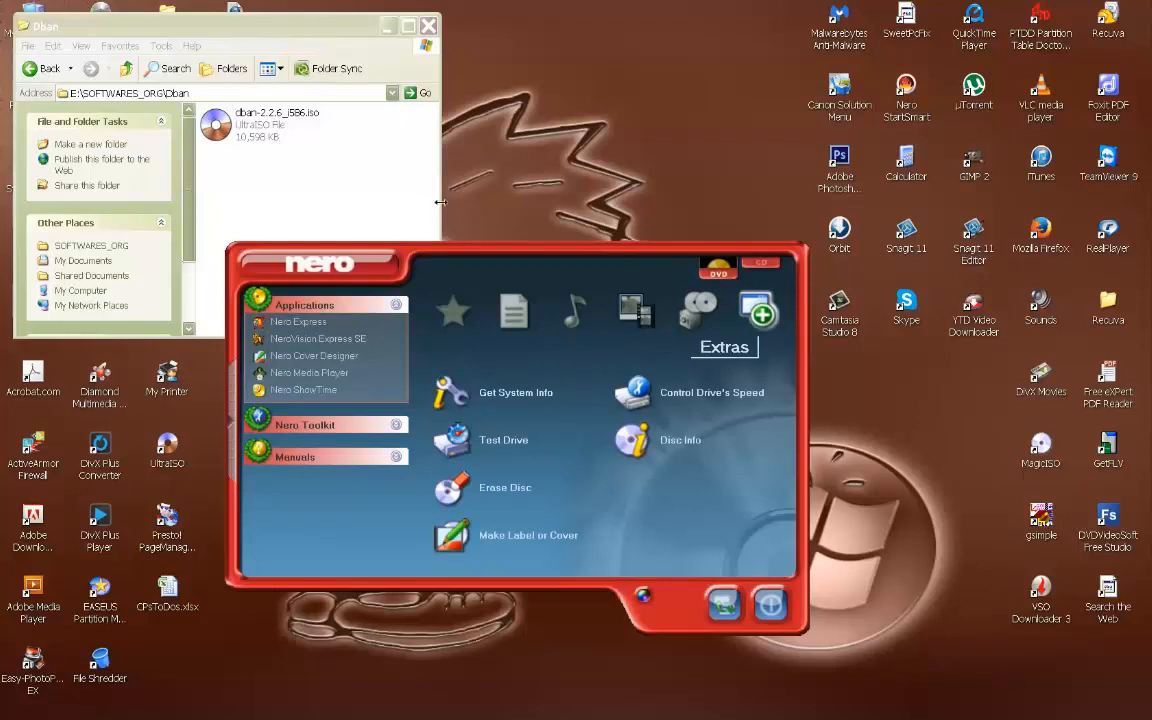
{"action": "mouse_move", "coordinate": [576, 274]}
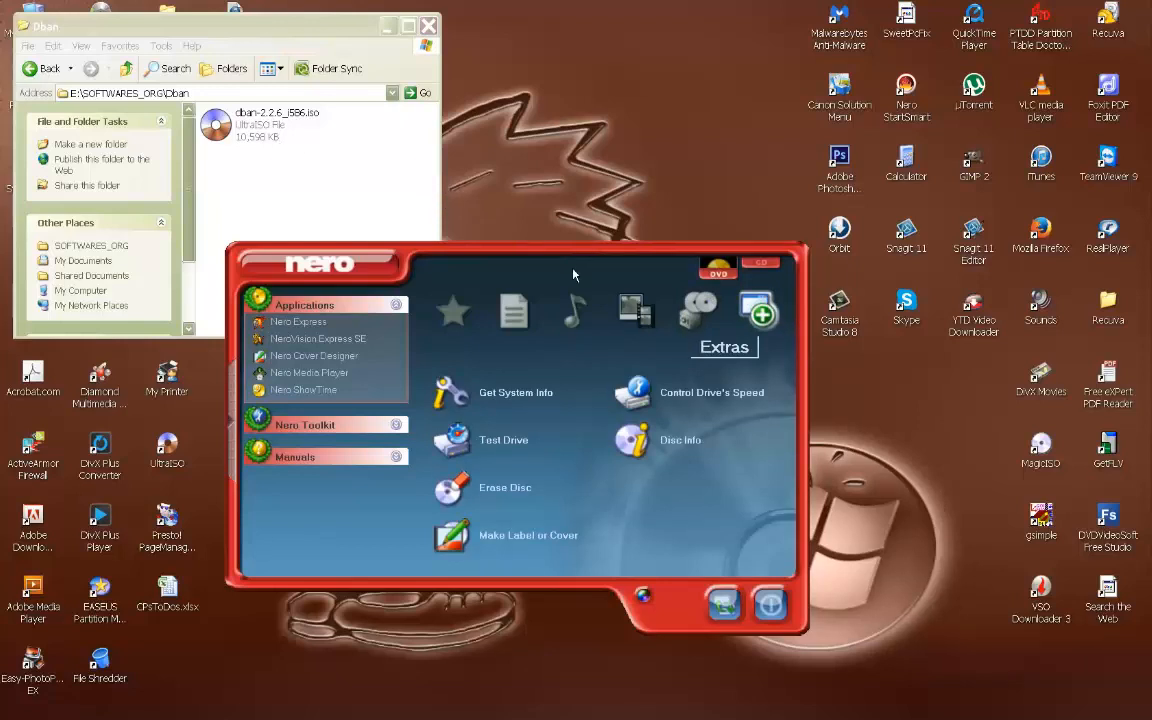
{"action": "mouse_move", "coordinate": [580, 272]}
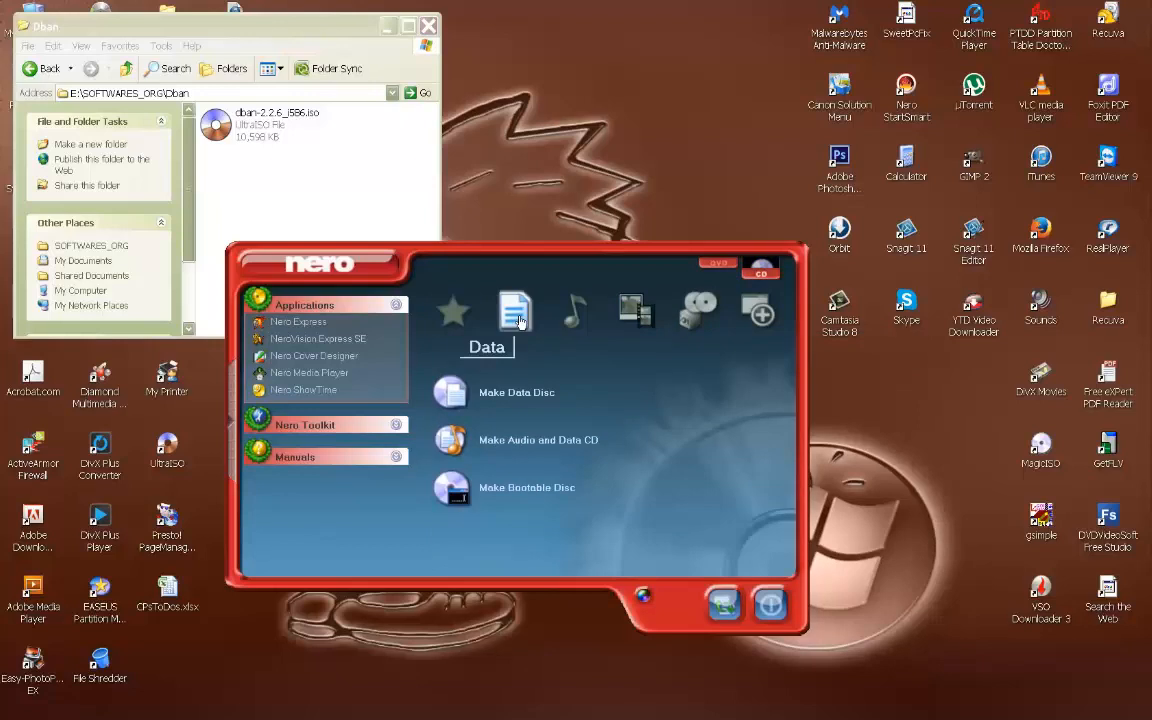
{"action": "mouse_move", "coordinate": [516, 316]}
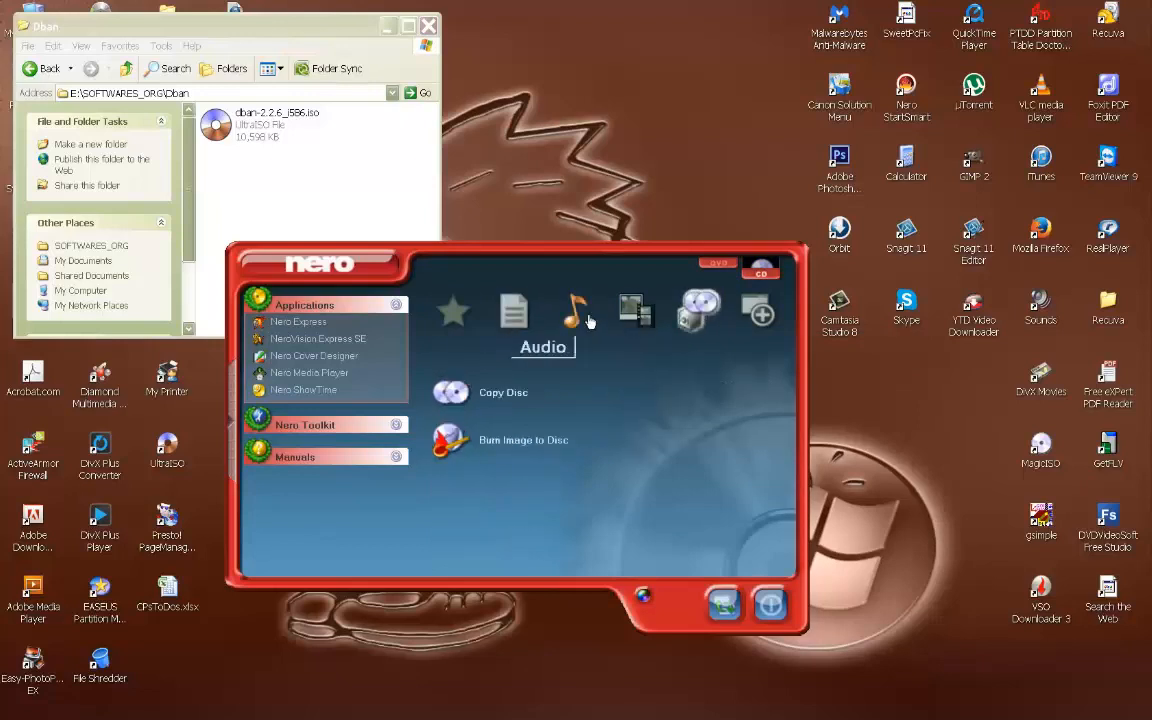
{"action": "mouse_move", "coordinate": [700, 310]}
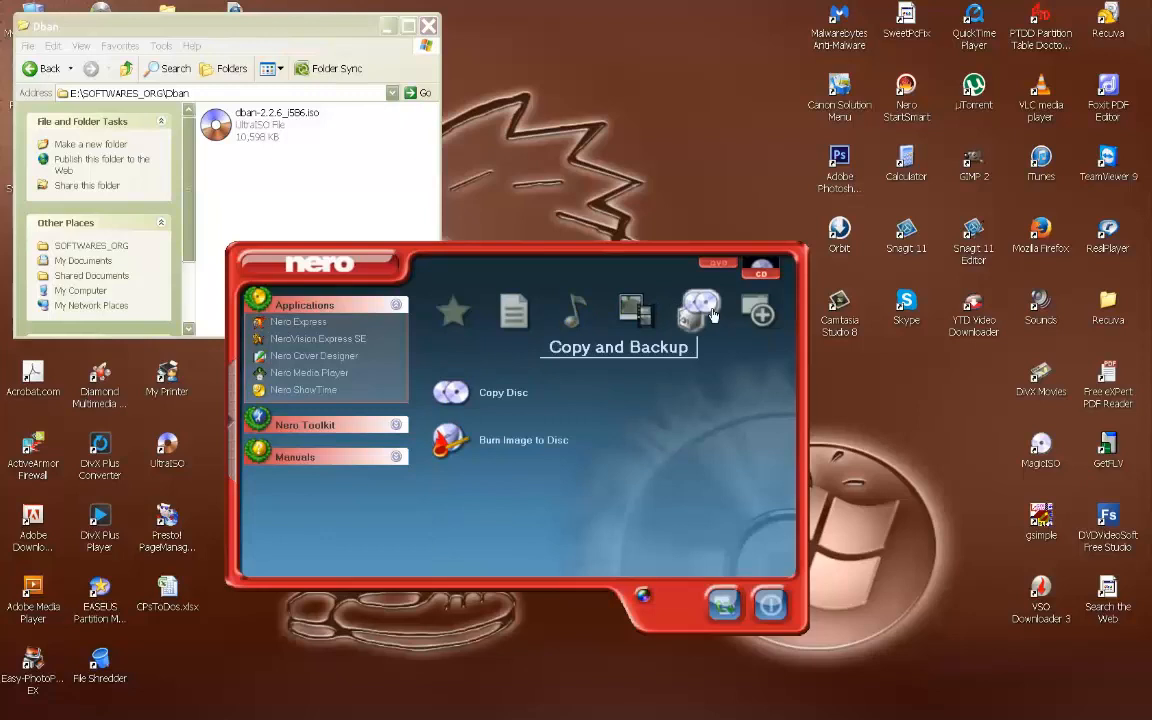
{"action": "mouse_move", "coordinate": [628, 392]}
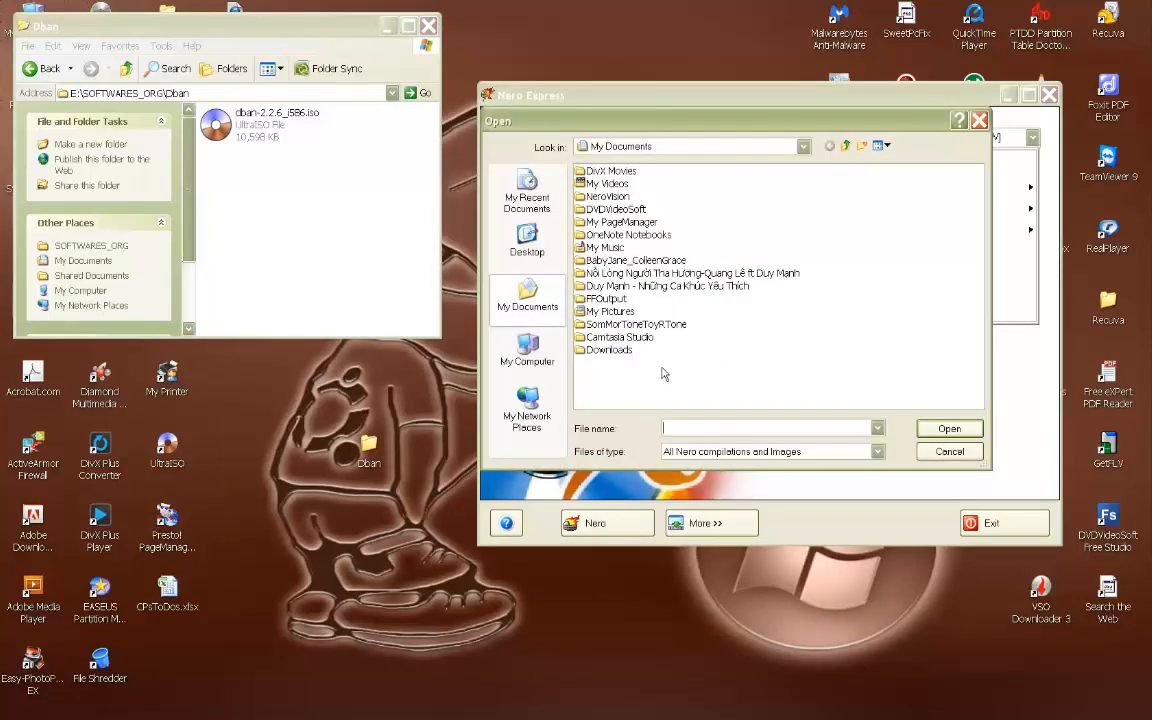
{"action": "mouse_move", "coordinate": [528, 240]}
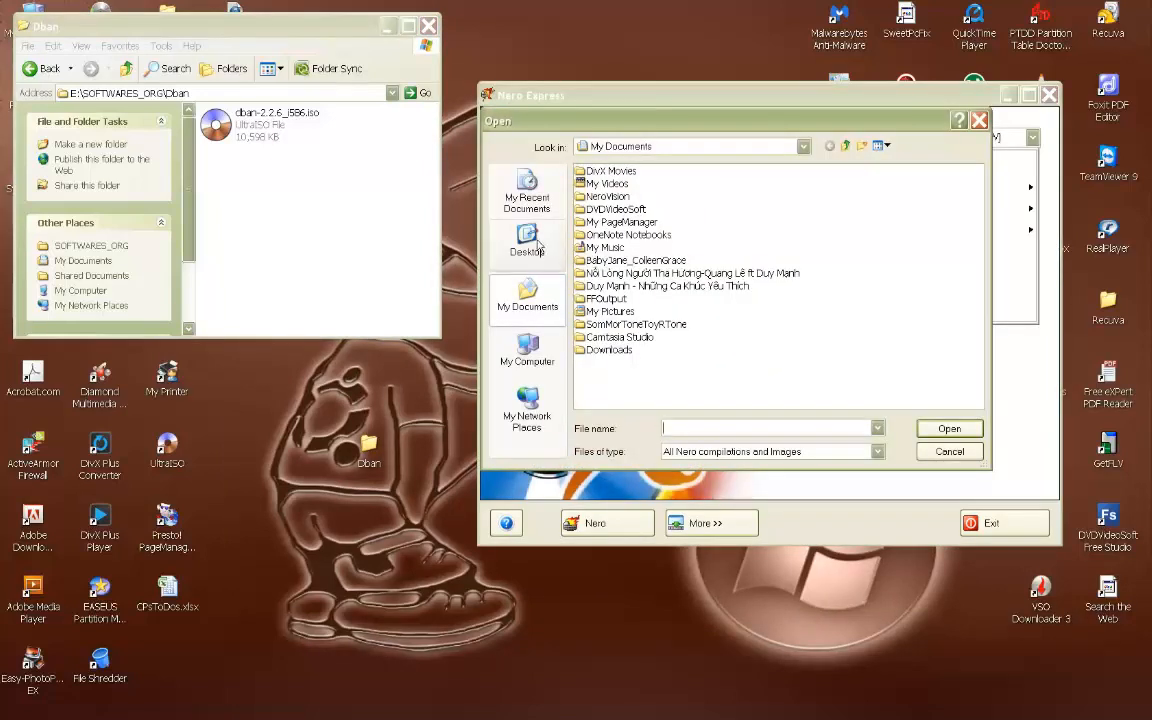
- Browse the image picker to another folder and widen the file-type filter beyond Nero images
{"action": "left_click", "coordinate": [528, 240]}
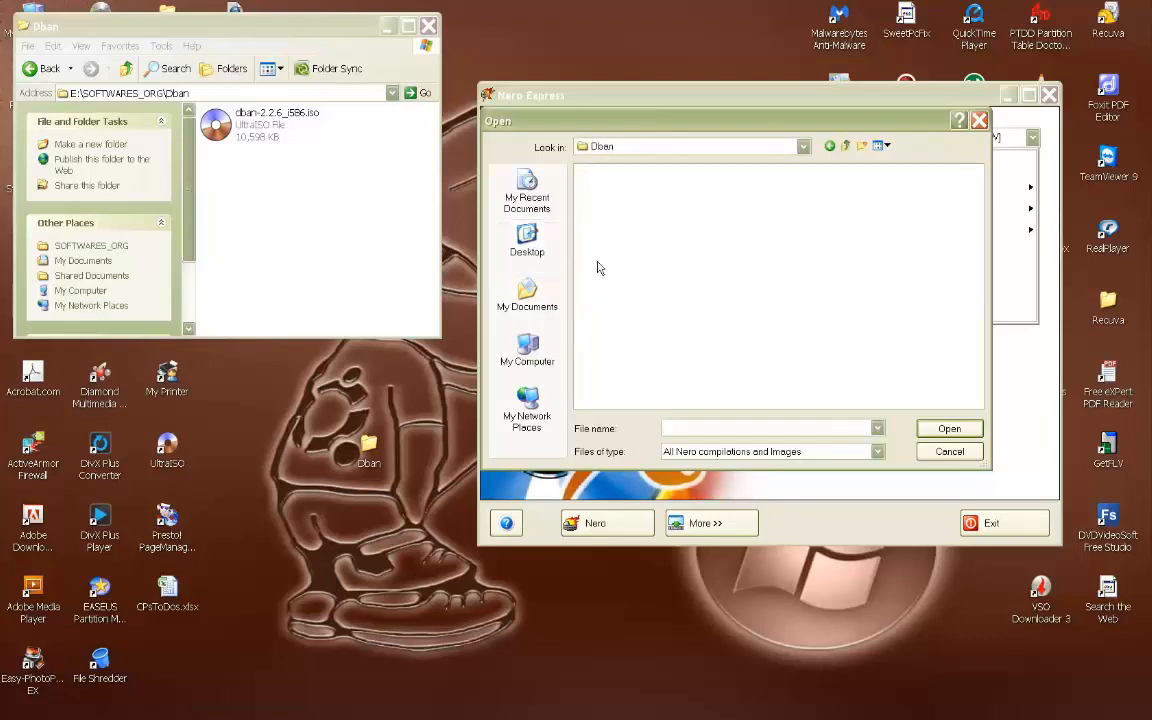
{"action": "mouse_move", "coordinate": [676, 312]}
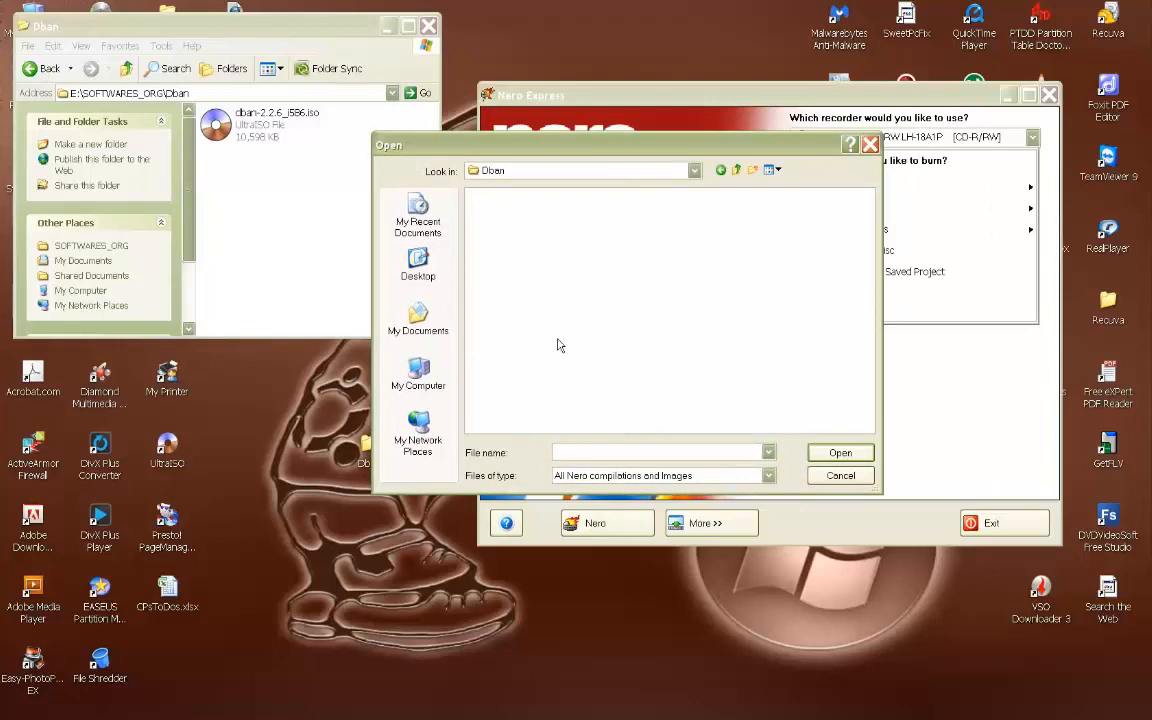
{"action": "mouse_move", "coordinate": [644, 250]}
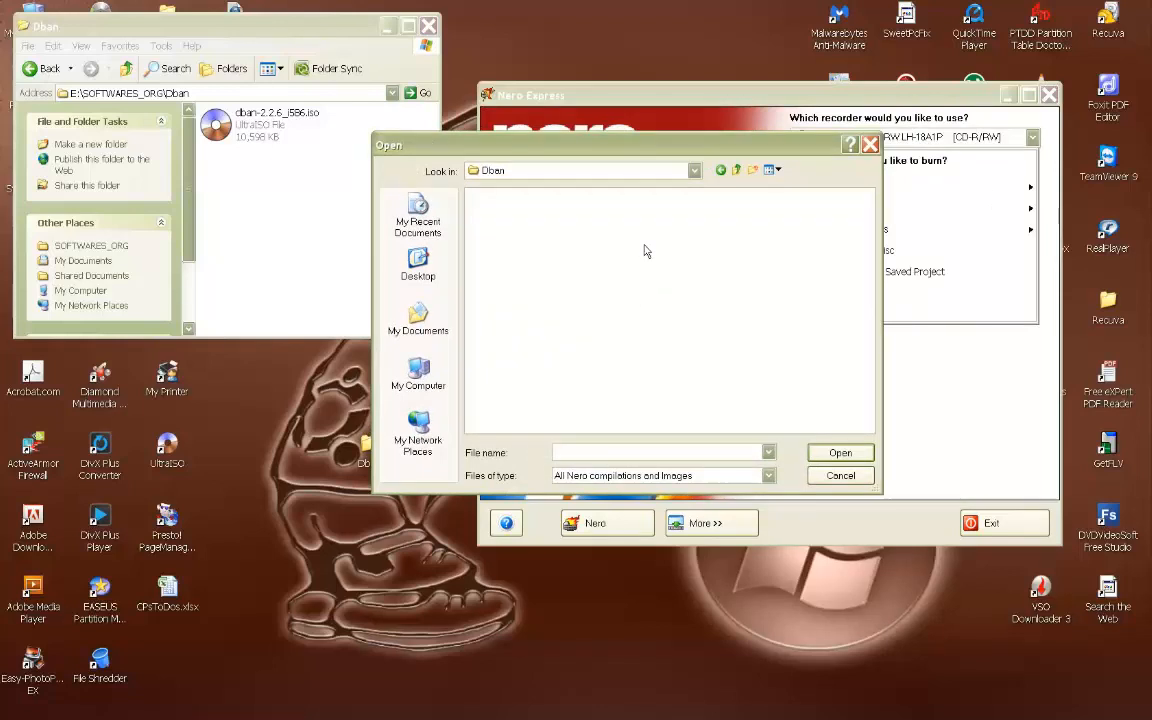
{"action": "mouse_move", "coordinate": [694, 344]}
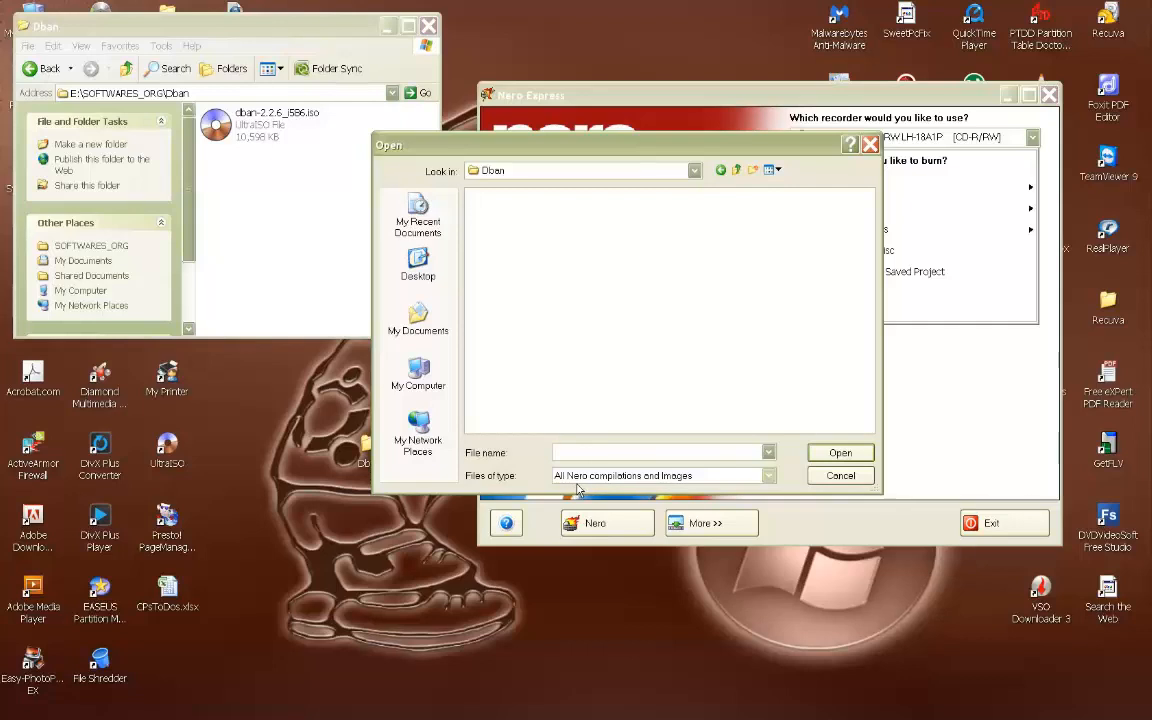
{"action": "mouse_move", "coordinate": [756, 488]}
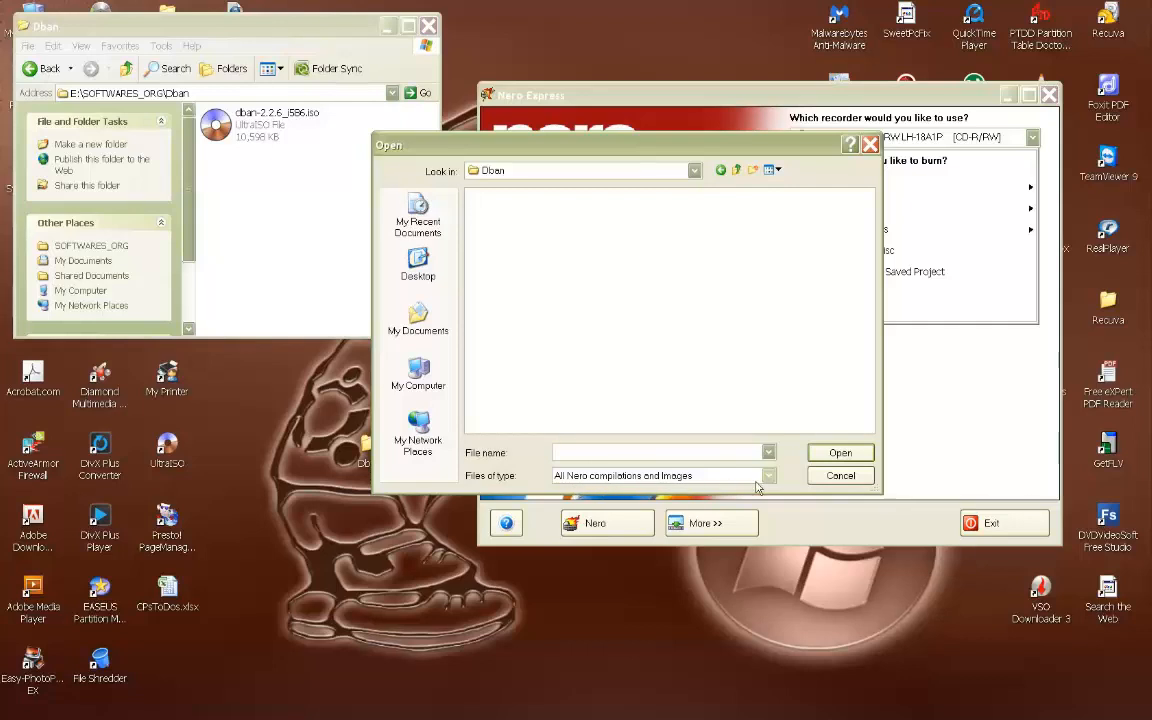
{"action": "mouse_move", "coordinate": [698, 480]}
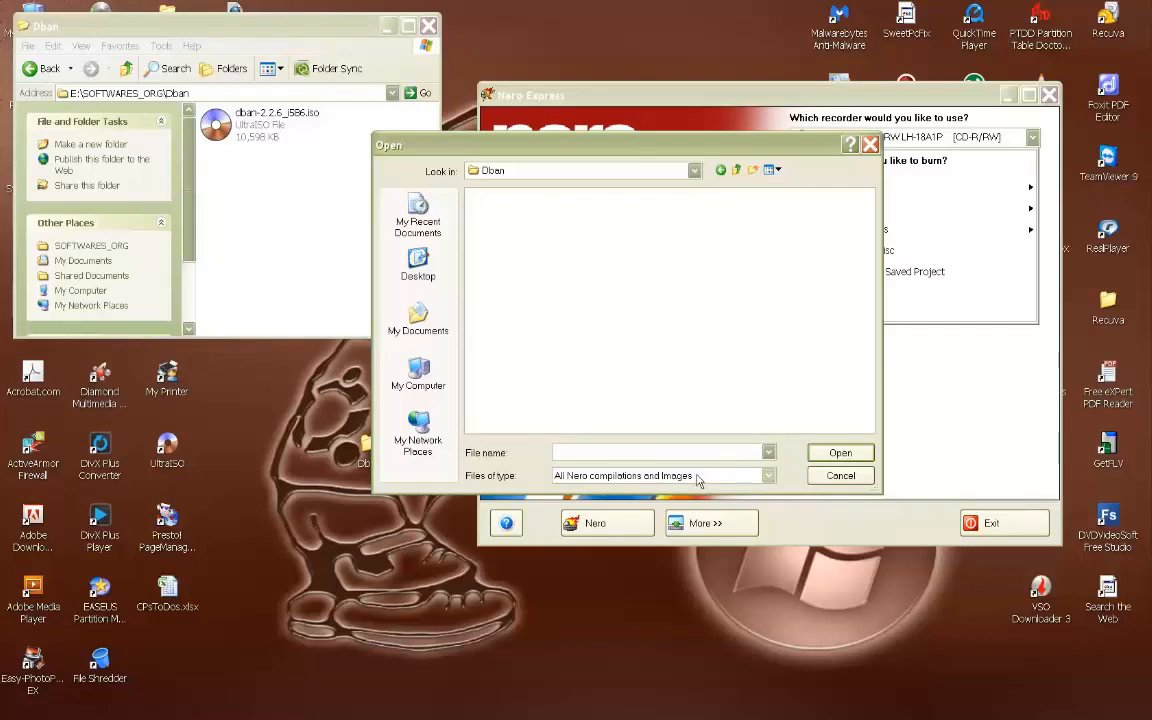
{"action": "left_click", "coordinate": [768, 476]}
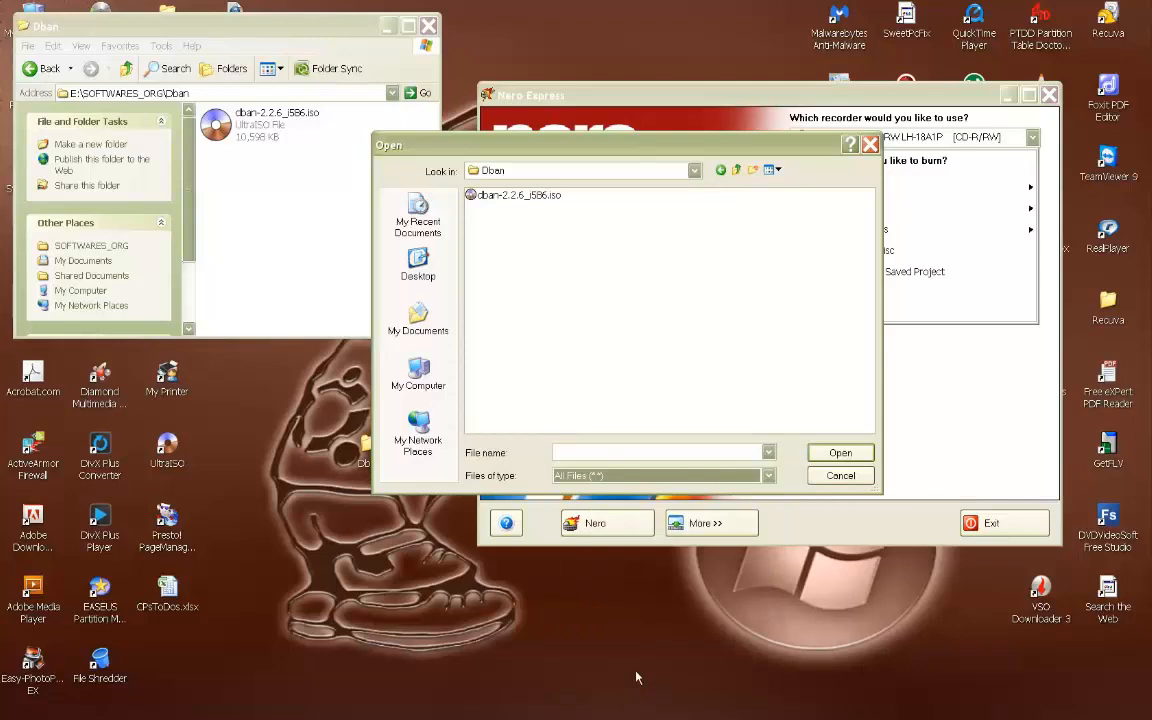
{"action": "mouse_move", "coordinate": [528, 210]}
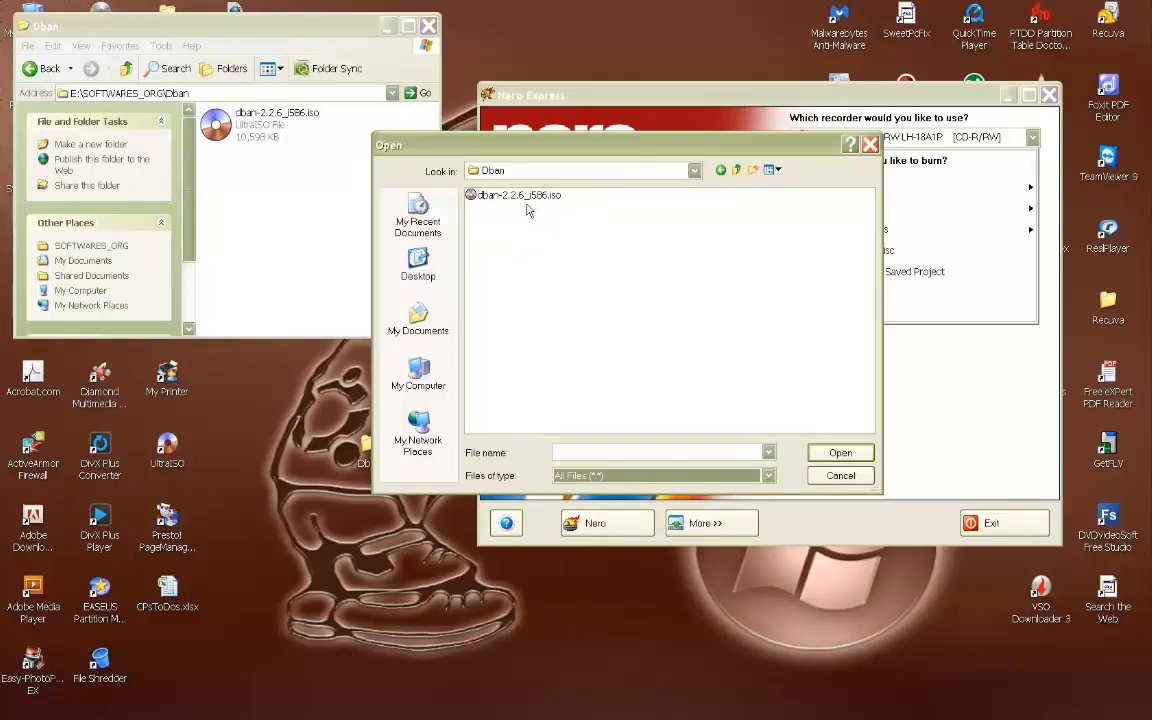
- Choose the DBAN .iso as the image to burn, reaching the burn settings
{"action": "left_click", "coordinate": [516, 196]}
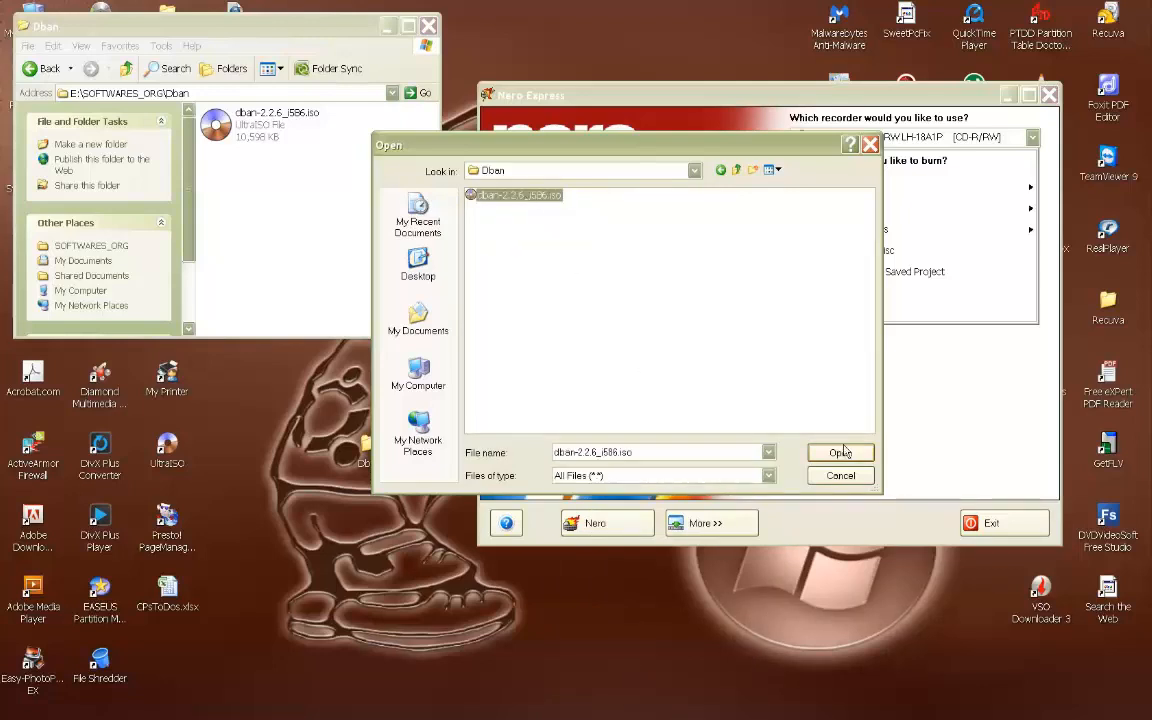
{"action": "left_click", "coordinate": [840, 452]}
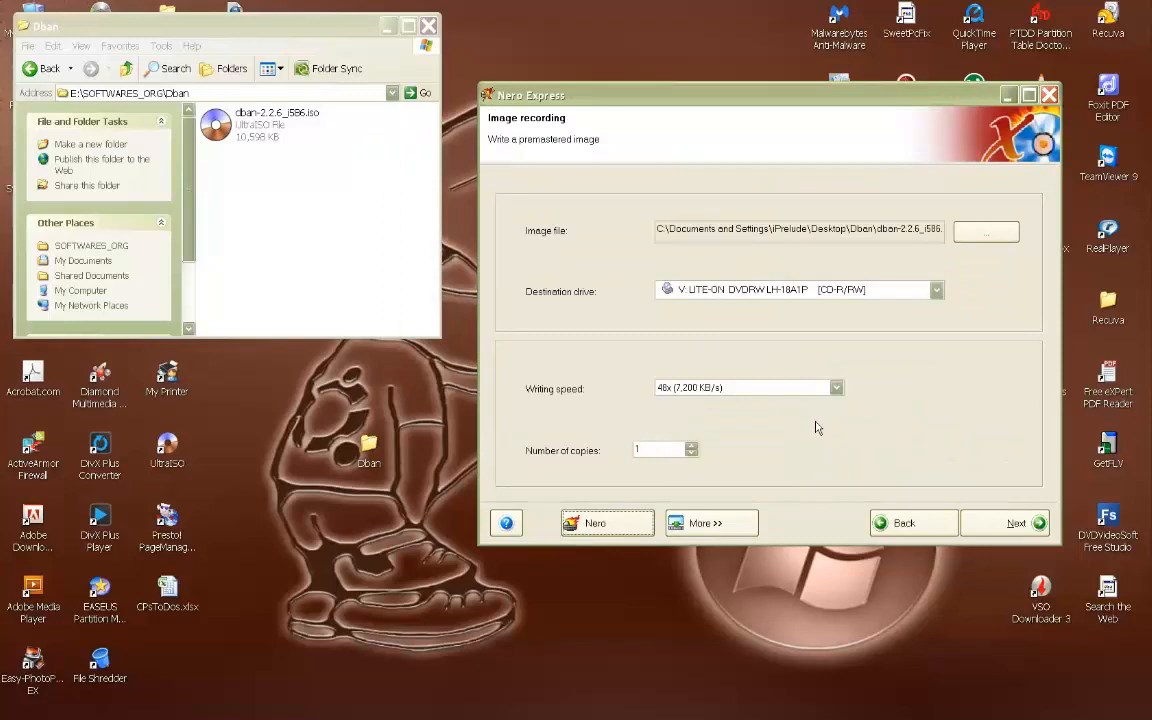
- Expand the destination recorder list to pick the LITE-ON DVDRW drive, keeping 40x and one copy
{"action": "left_click_drag", "start_coordinate": [770, 96], "coordinate": [670, 160]}
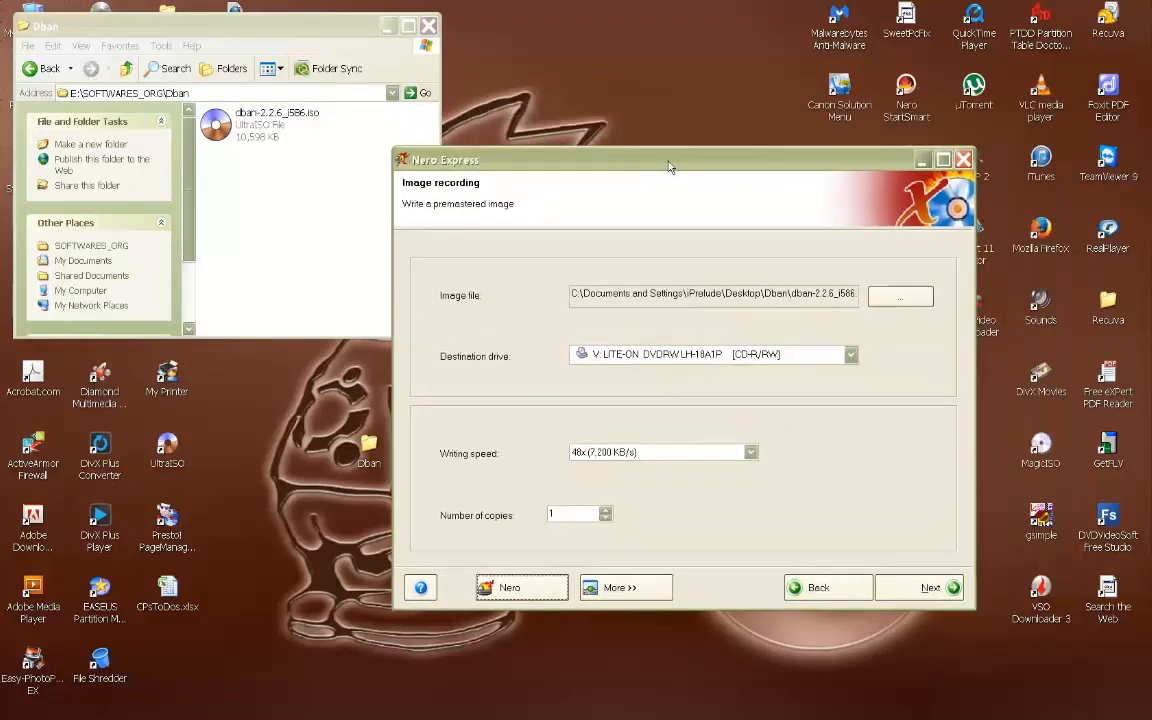
{"action": "mouse_move", "coordinate": [612, 376]}
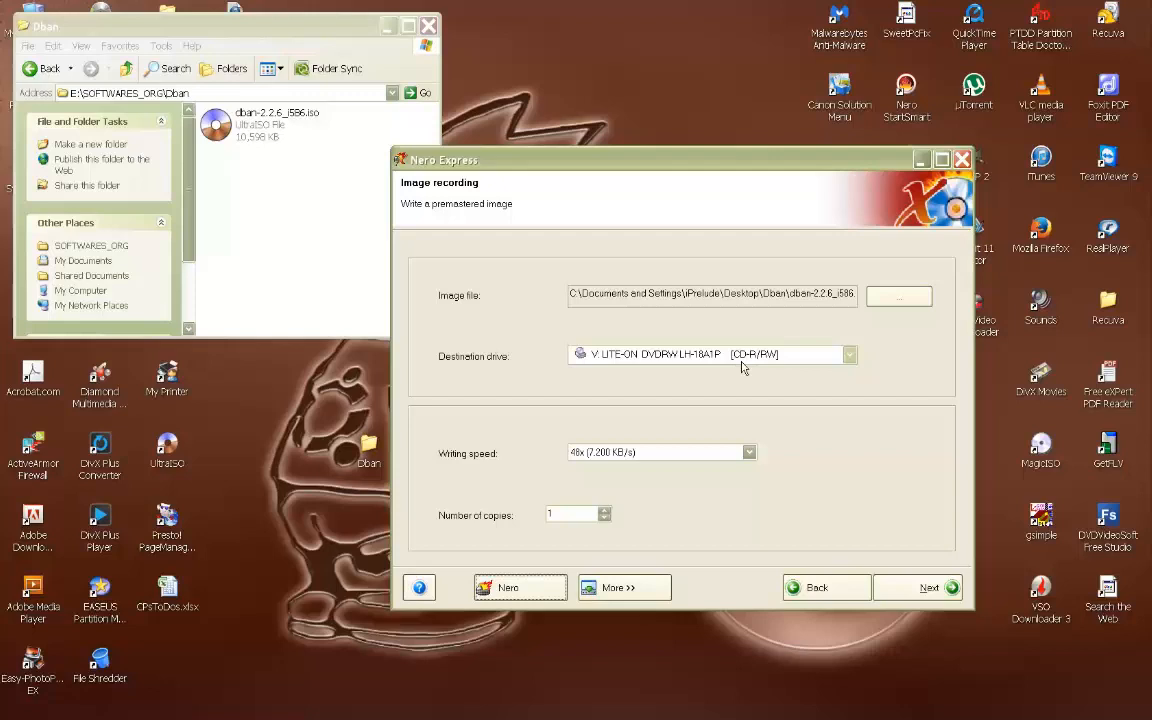
{"action": "left_click", "coordinate": [848, 354]}
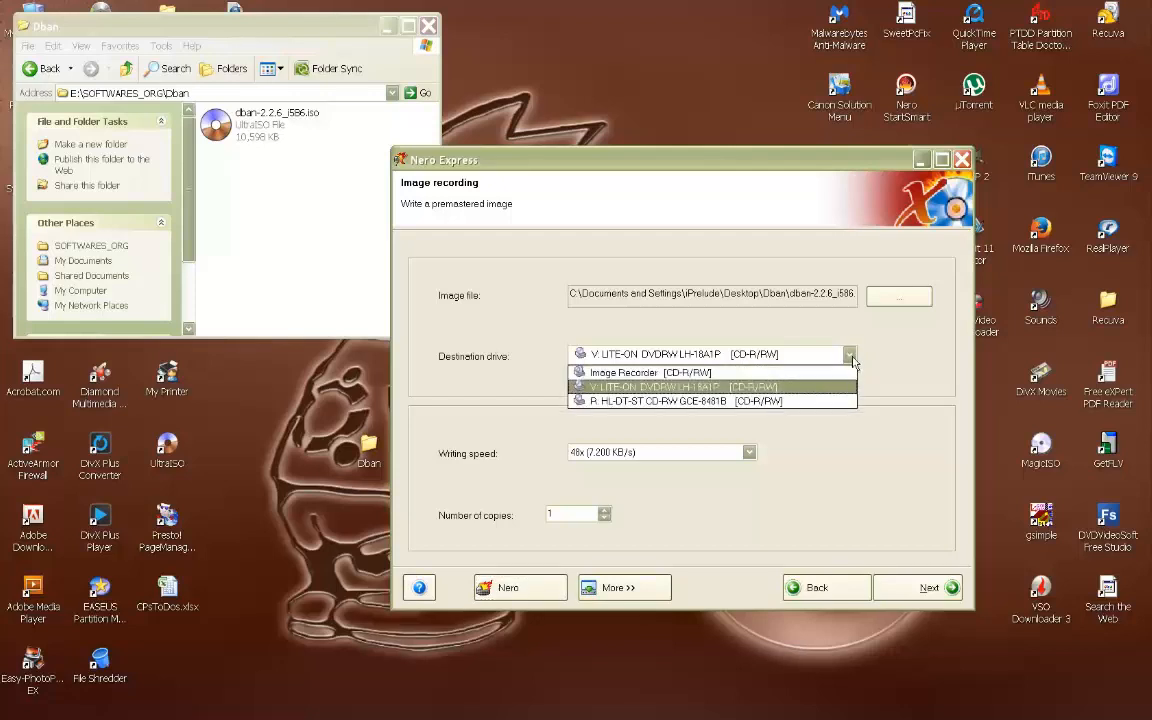
{"action": "mouse_move", "coordinate": [846, 370]}
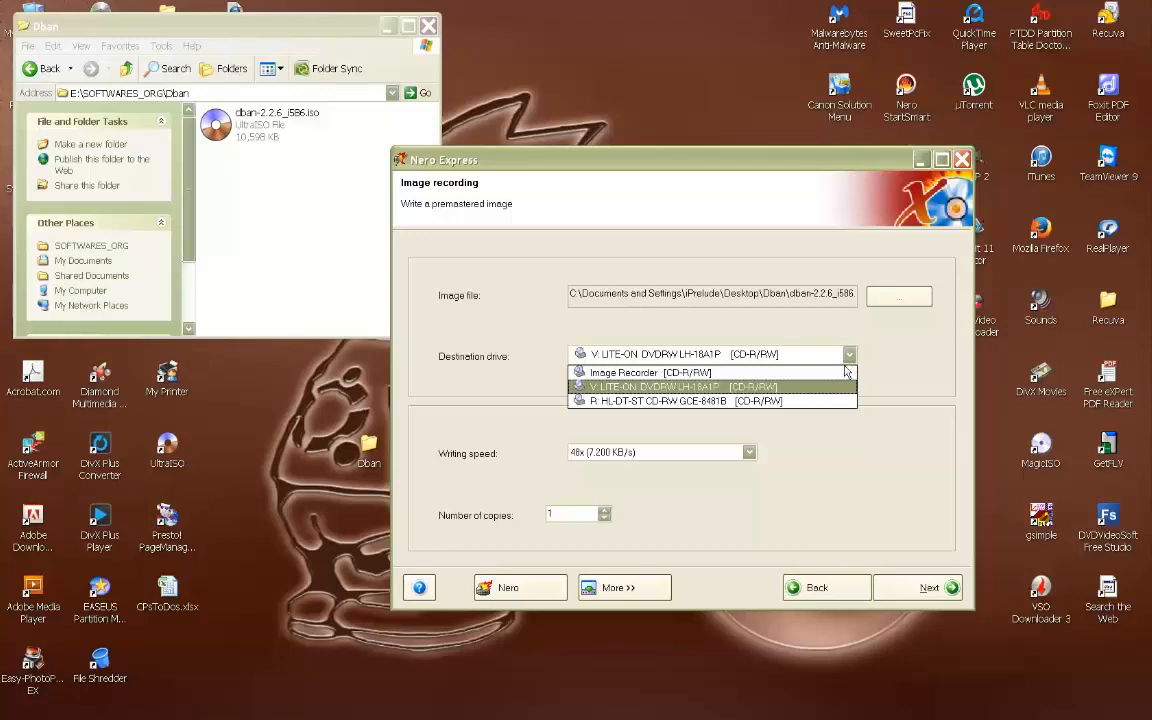
{"action": "mouse_move", "coordinate": [824, 400]}
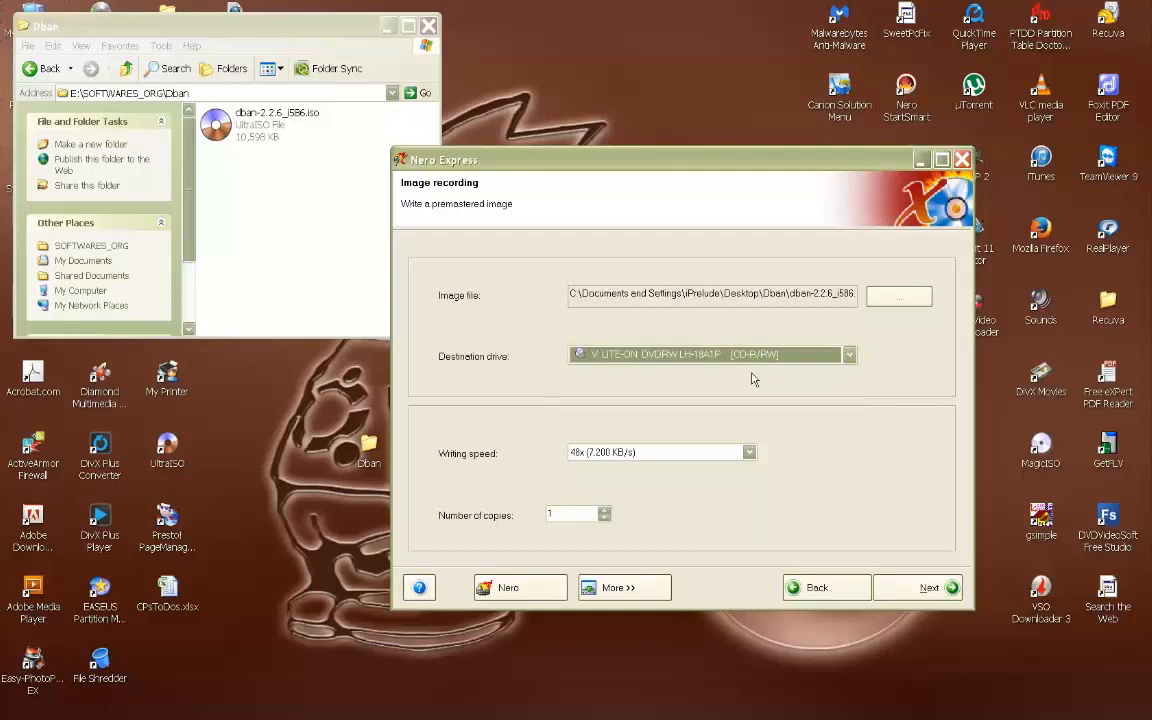
{"action": "mouse_move", "coordinate": [744, 370]}
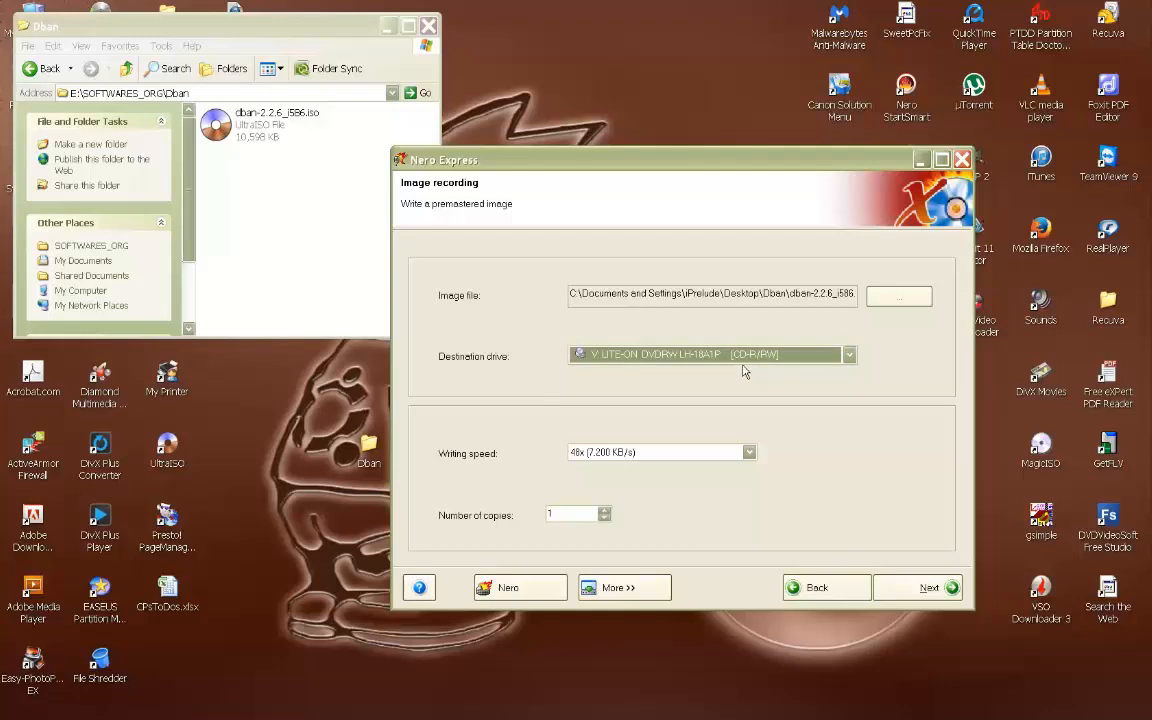
{"action": "mouse_move", "coordinate": [476, 370]}
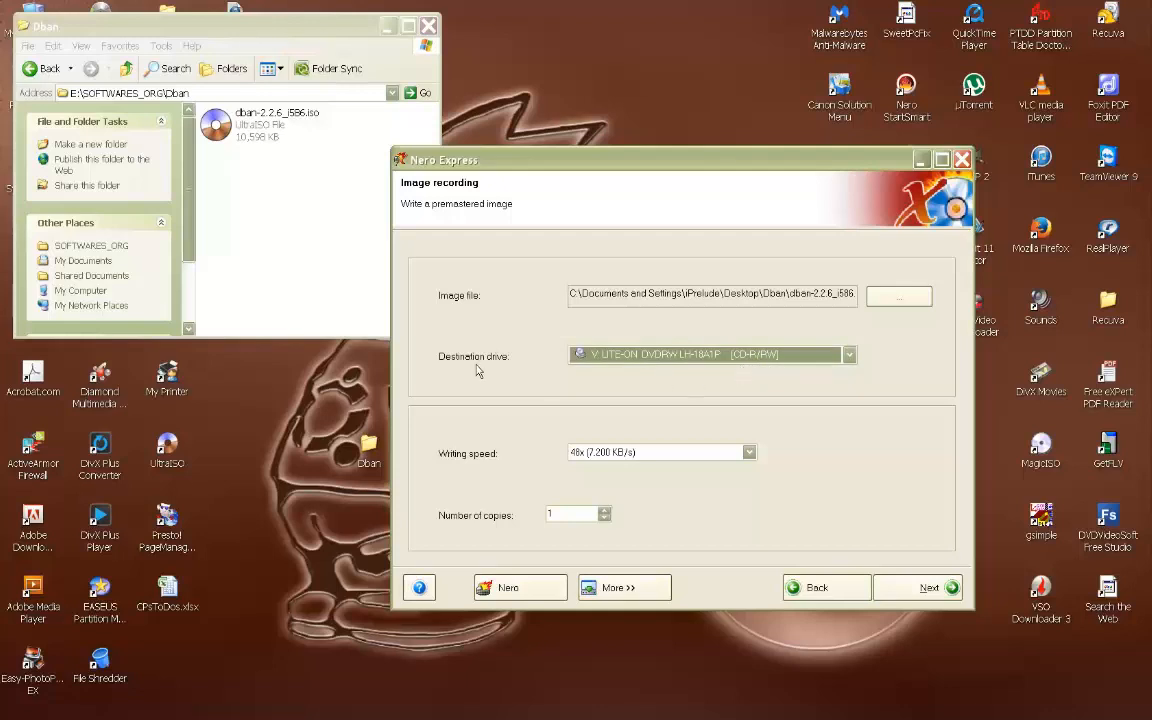
{"action": "mouse_move", "coordinate": [484, 332]}
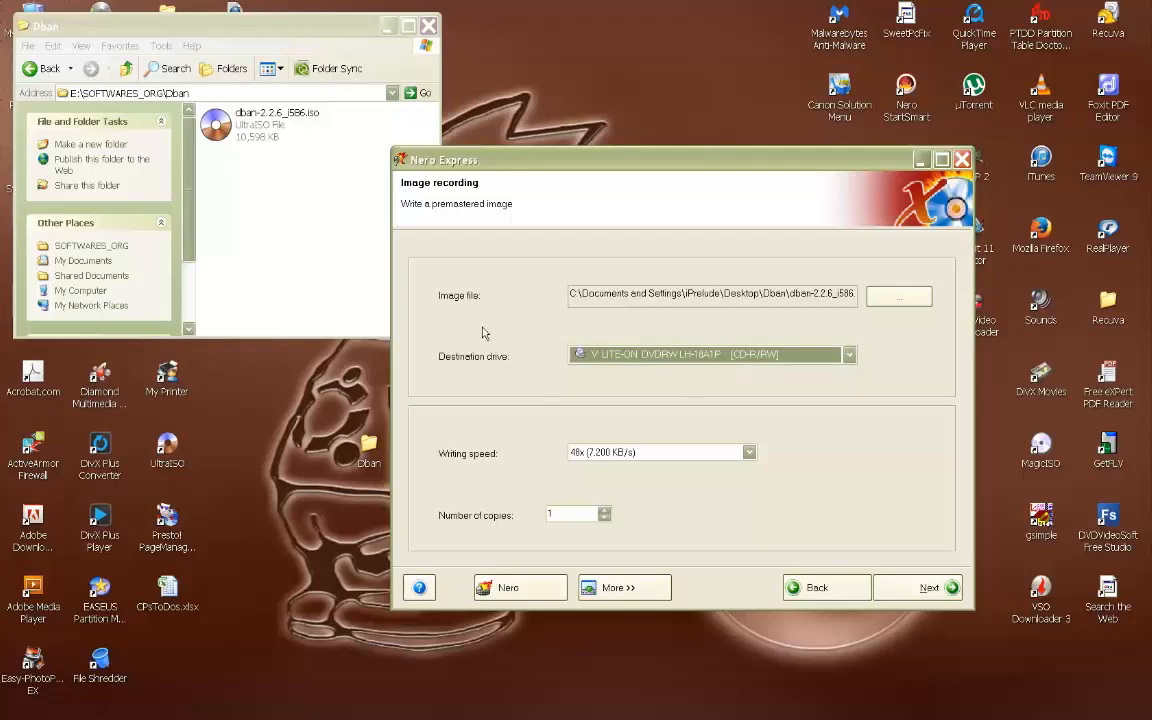
{"action": "mouse_move", "coordinate": [616, 404]}
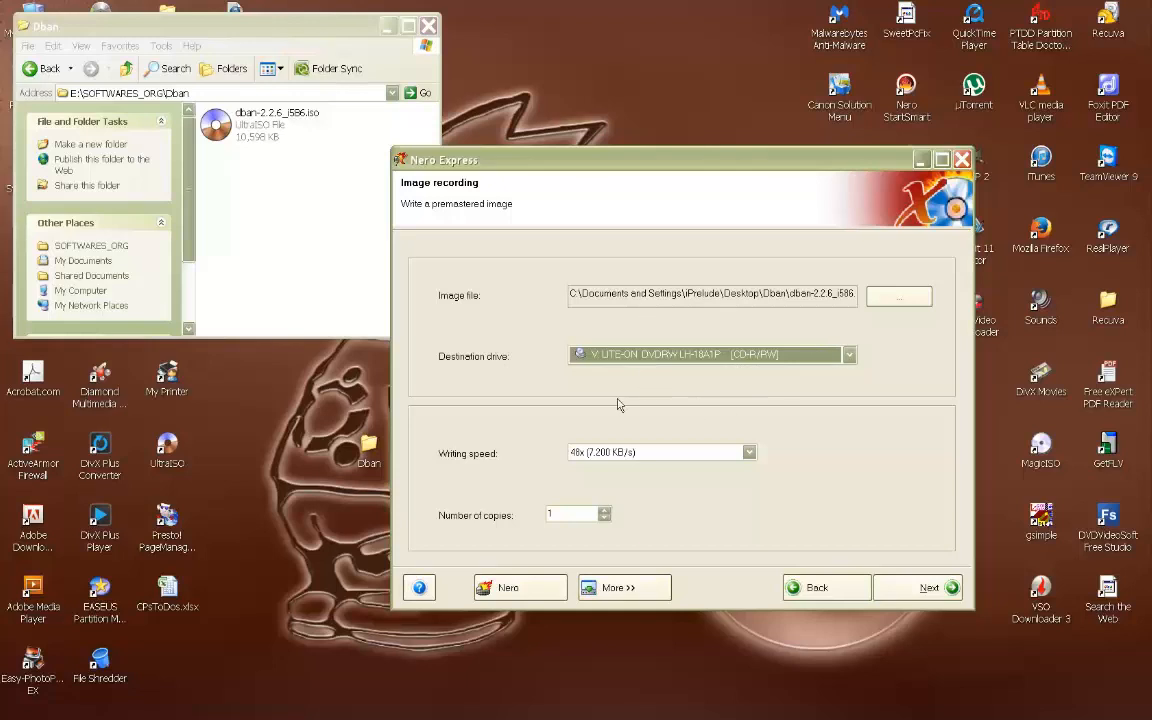
{"action": "mouse_move", "coordinate": [604, 532]}
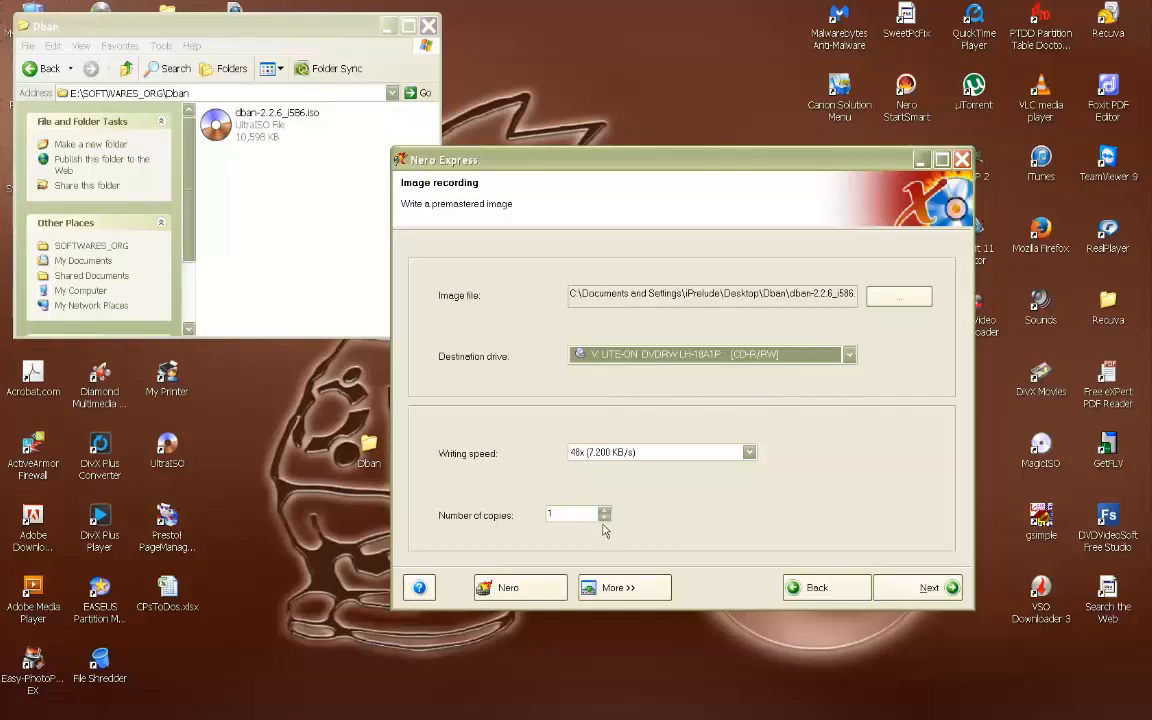
{"action": "mouse_move", "coordinate": [788, 492]}
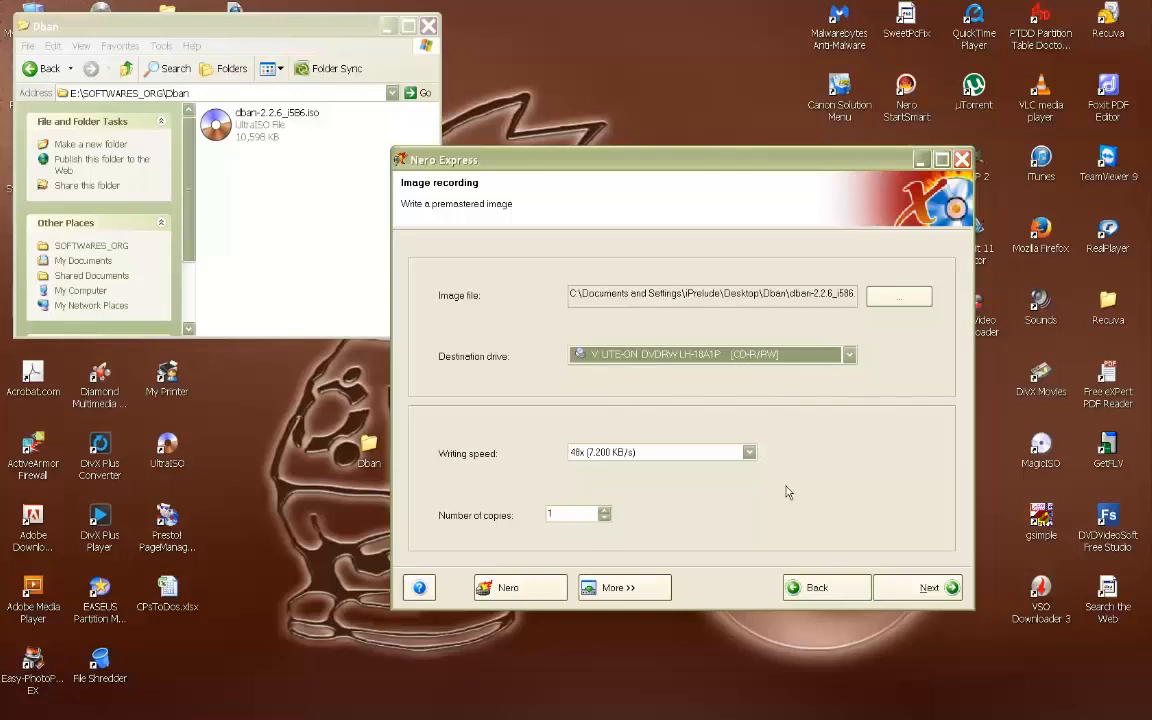
{"action": "mouse_move", "coordinate": [828, 496]}
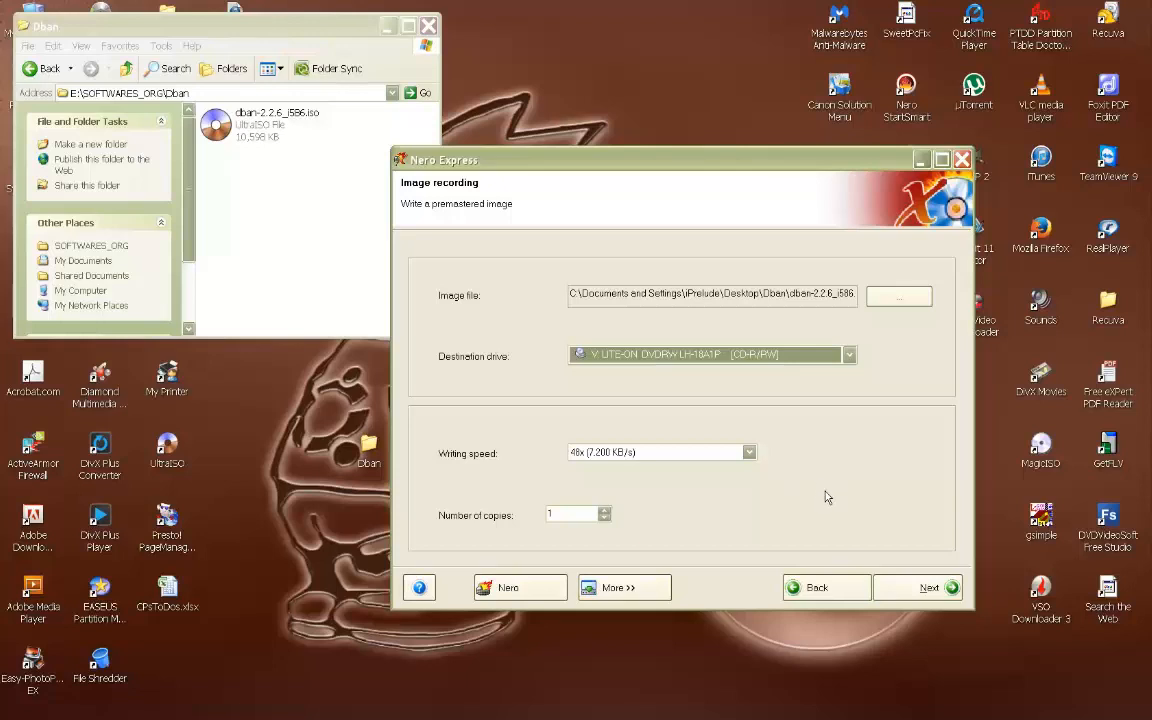
{"action": "mouse_move", "coordinate": [928, 588]}
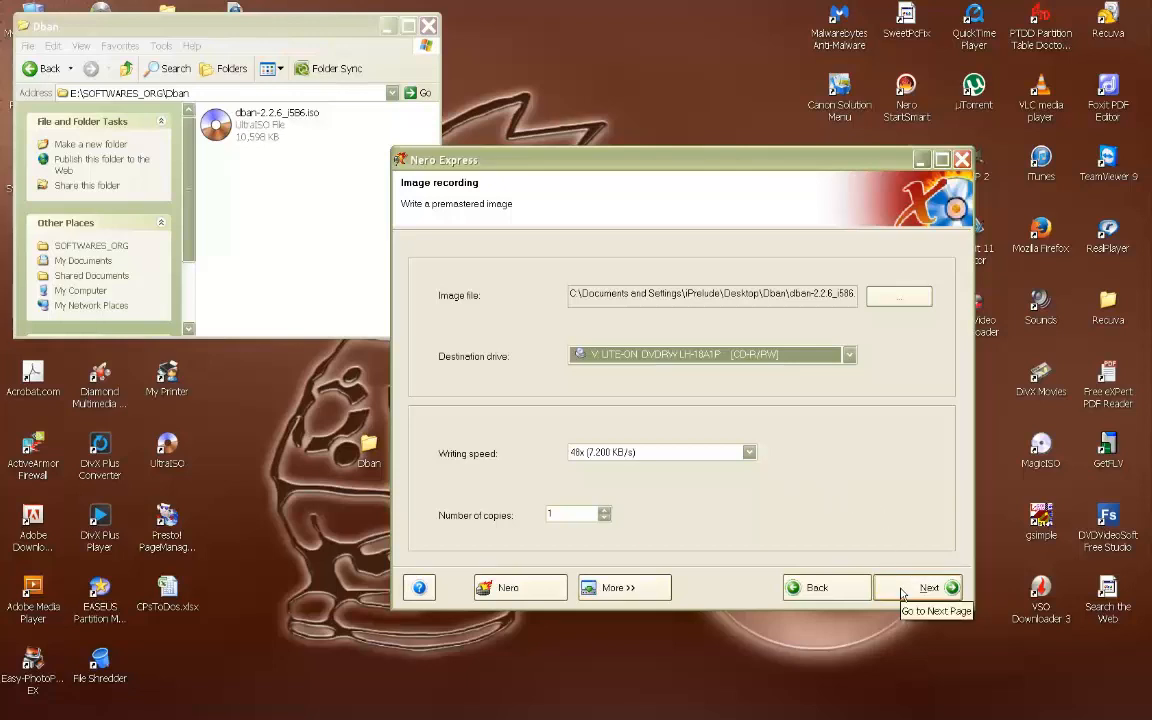
- Start burning the DBAN image, bringing up the Burning Process log with SMART-BURN active
{"action": "left_click", "coordinate": [928, 588]}
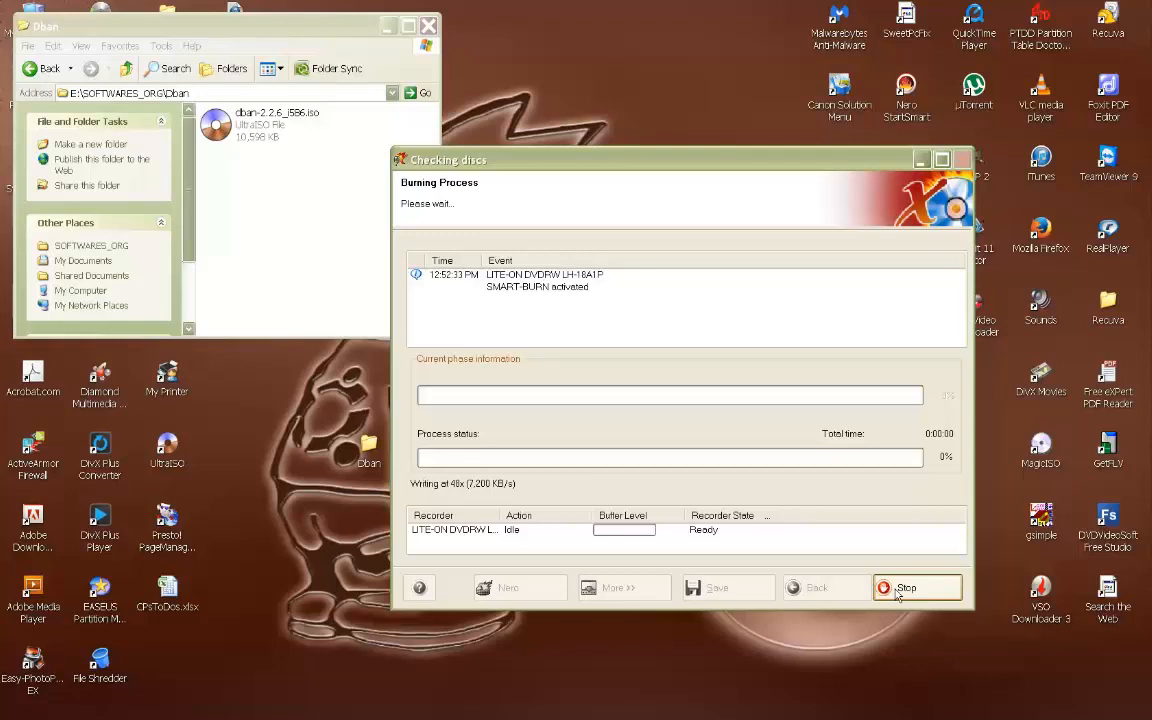
{"action": "mouse_move", "coordinate": [830, 578]}
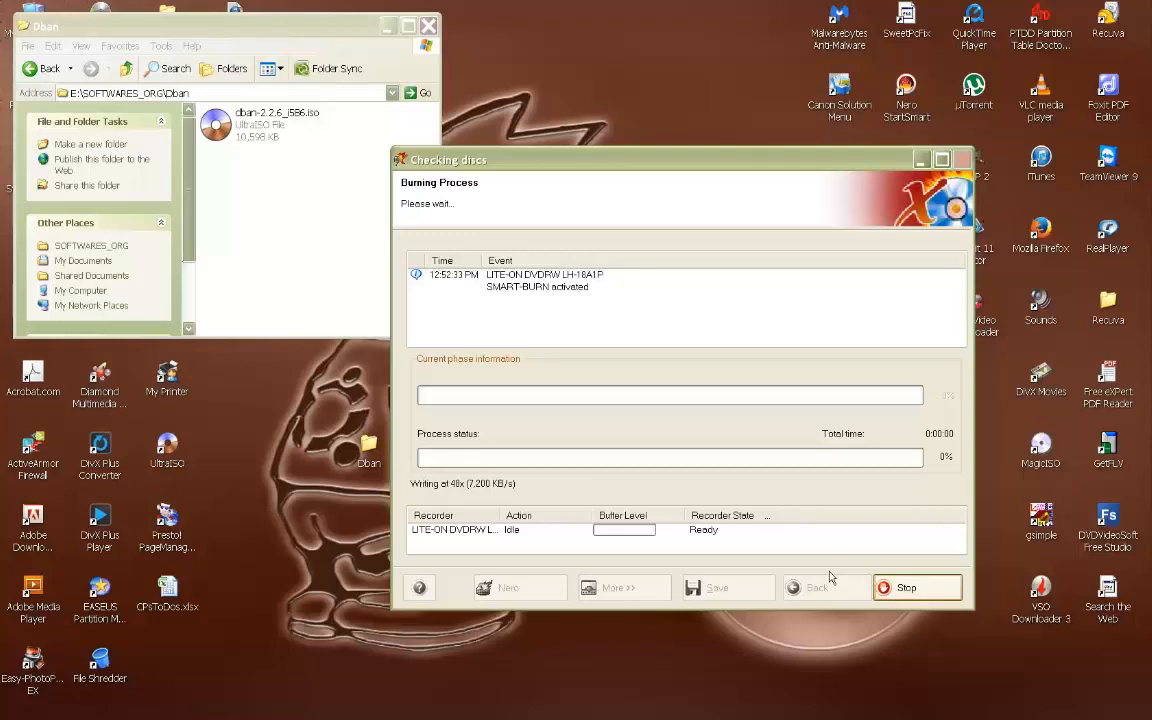
{"action": "mouse_move", "coordinate": [852, 572]}
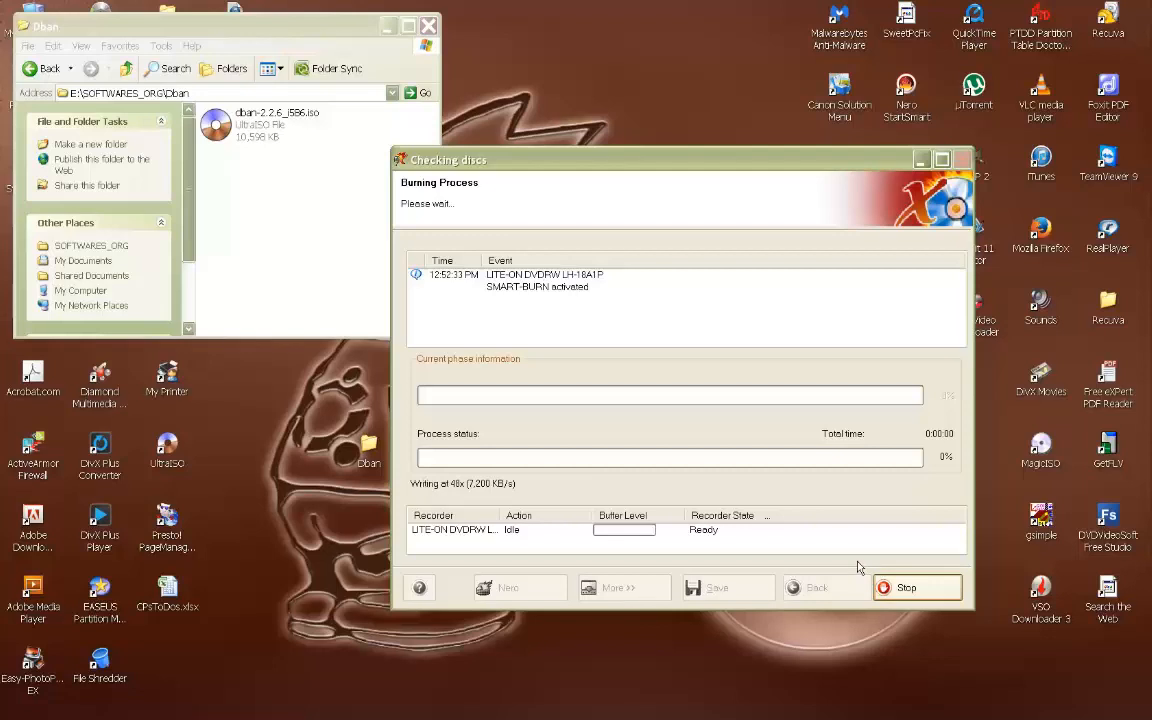
{"action": "mouse_move", "coordinate": [910, 590]}
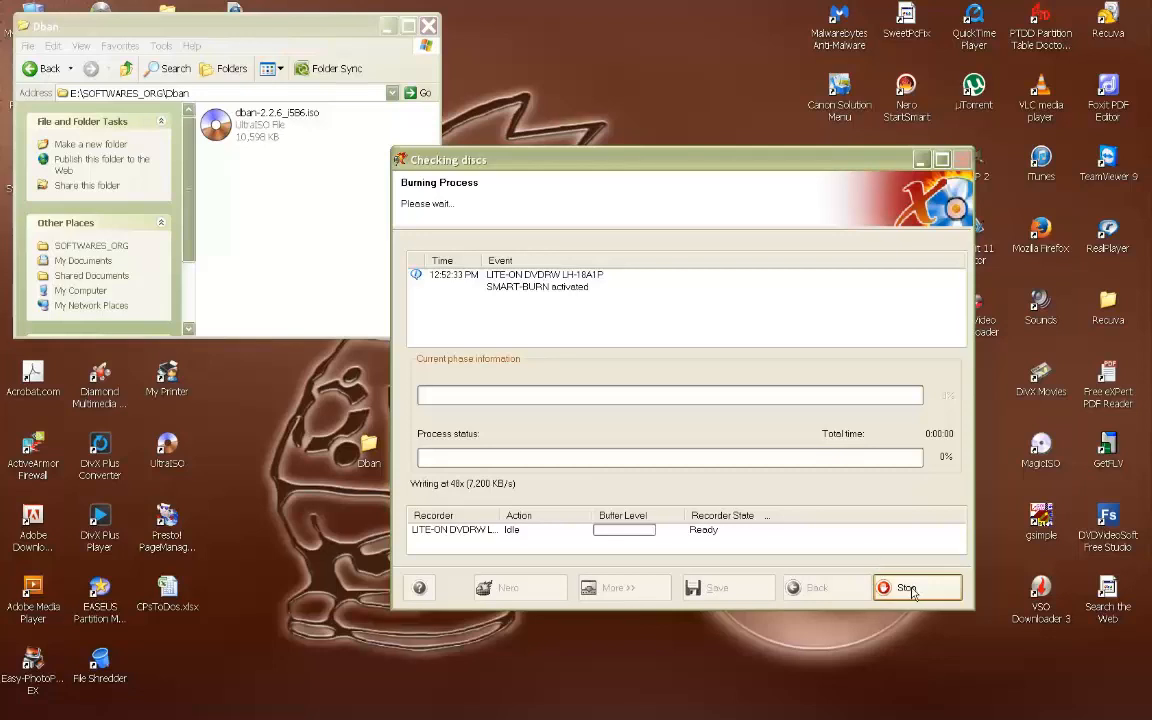
{"action": "mouse_move", "coordinate": [856, 568]}
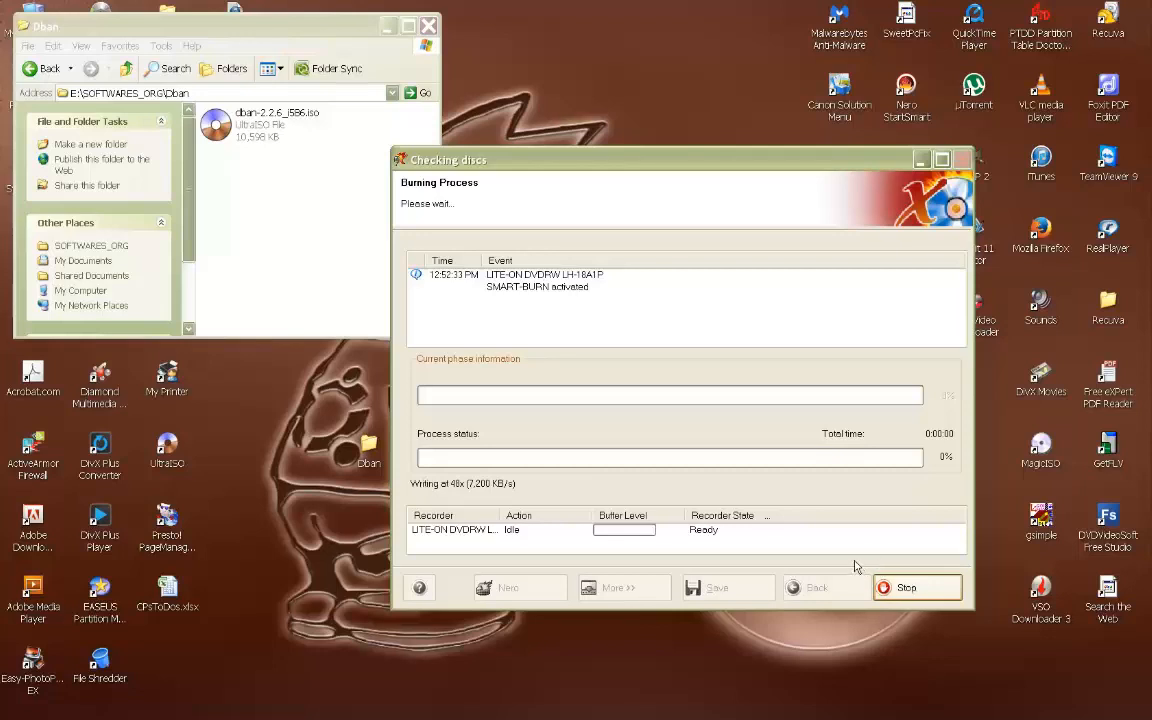
{"action": "mouse_move", "coordinate": [856, 486]}
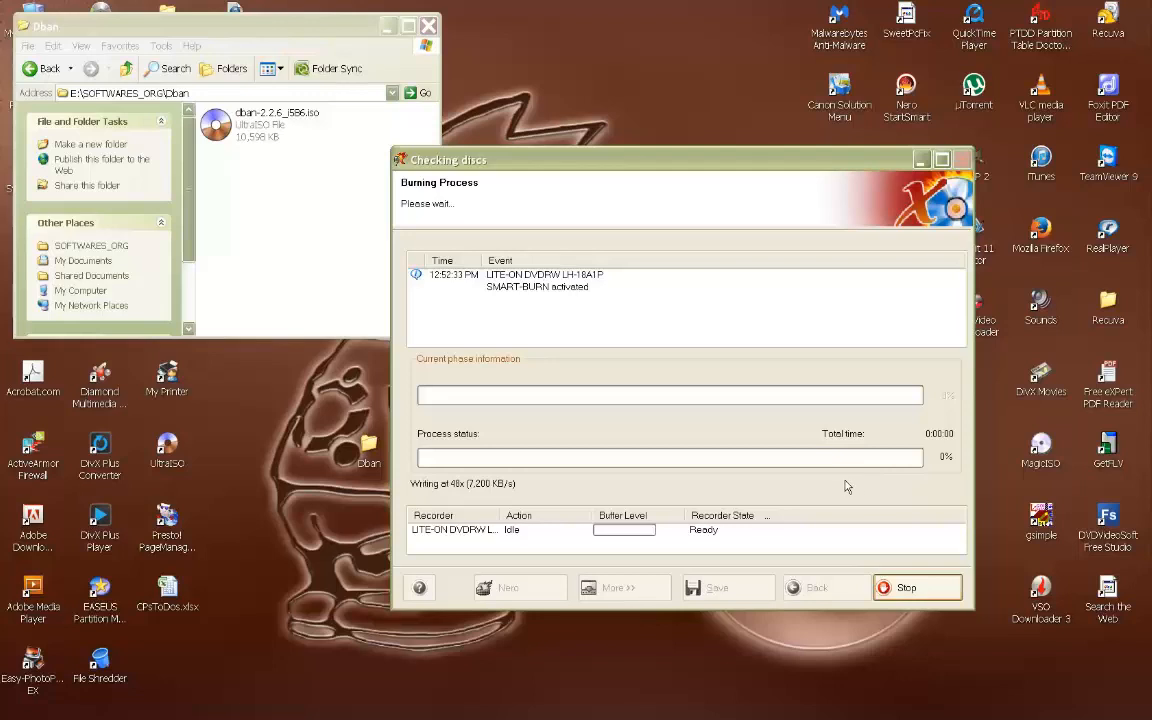
{"action": "mouse_move", "coordinate": [910, 328]}
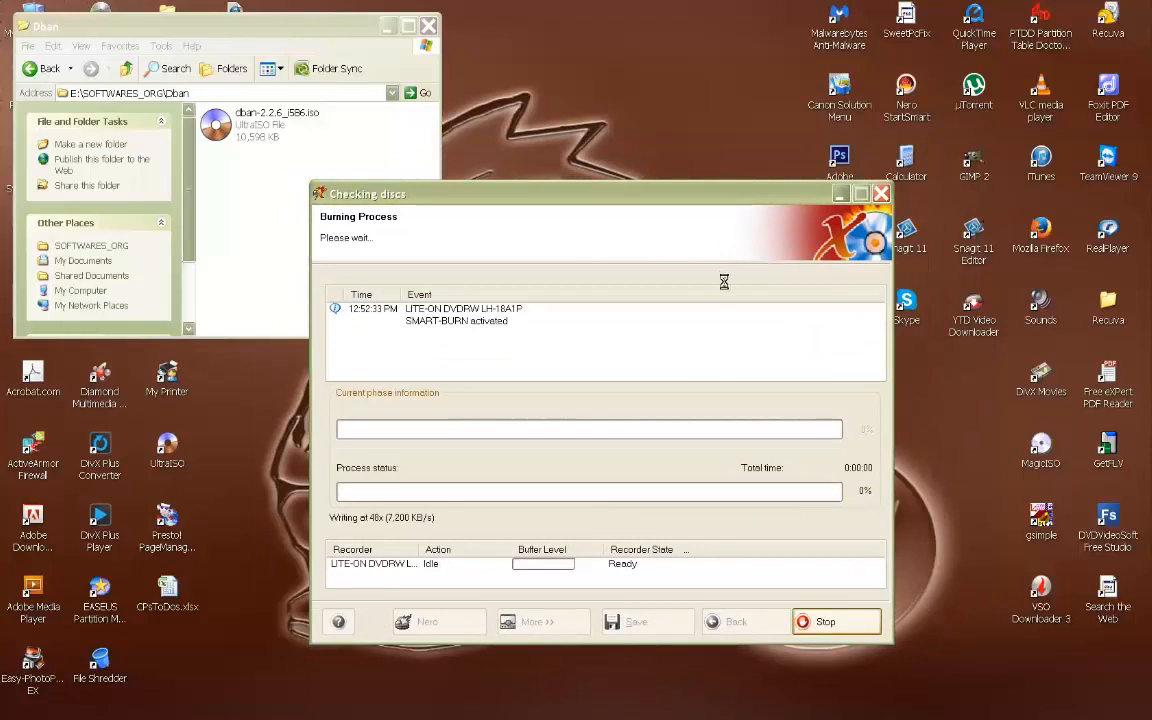
{"action": "mouse_move", "coordinate": [728, 280]}
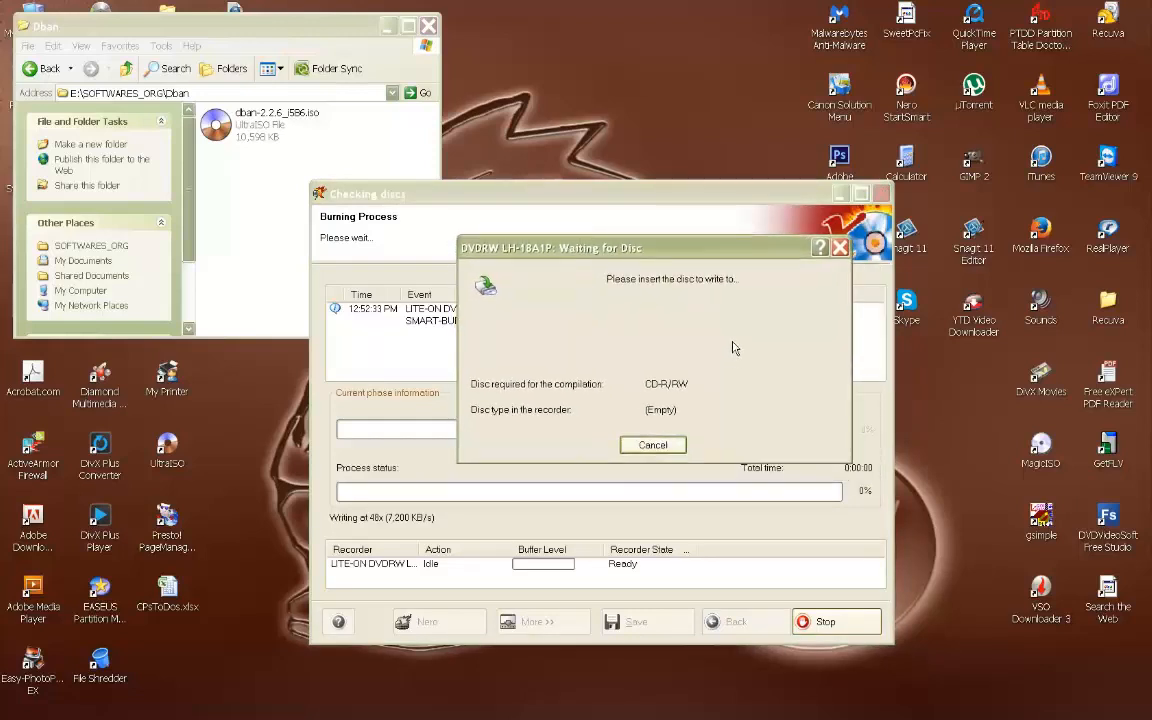
{"action": "mouse_move", "coordinate": [688, 460]}
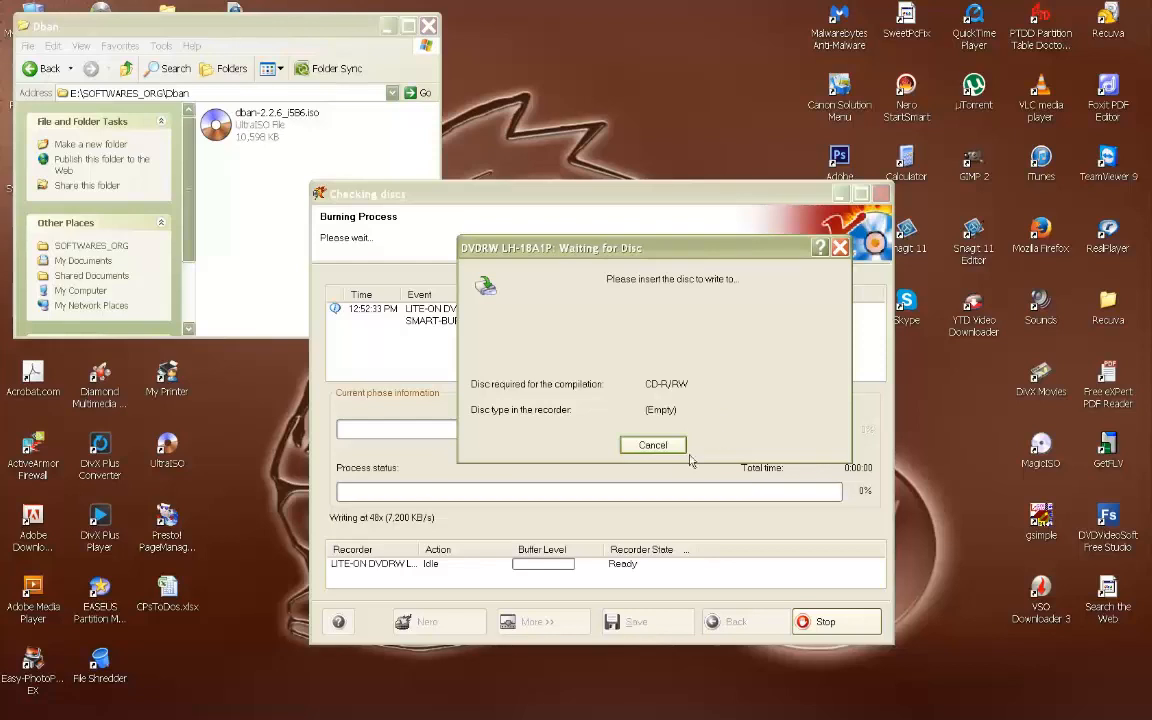
{"action": "mouse_move", "coordinate": [712, 448]}
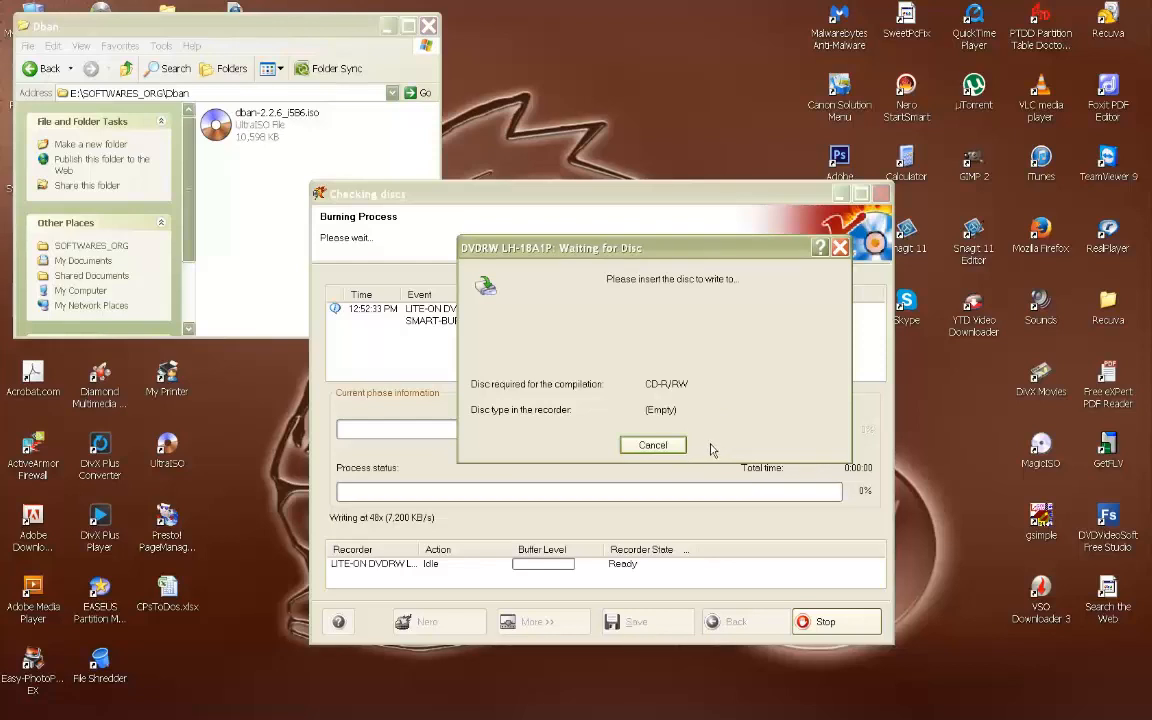
{"action": "mouse_move", "coordinate": [740, 482]}
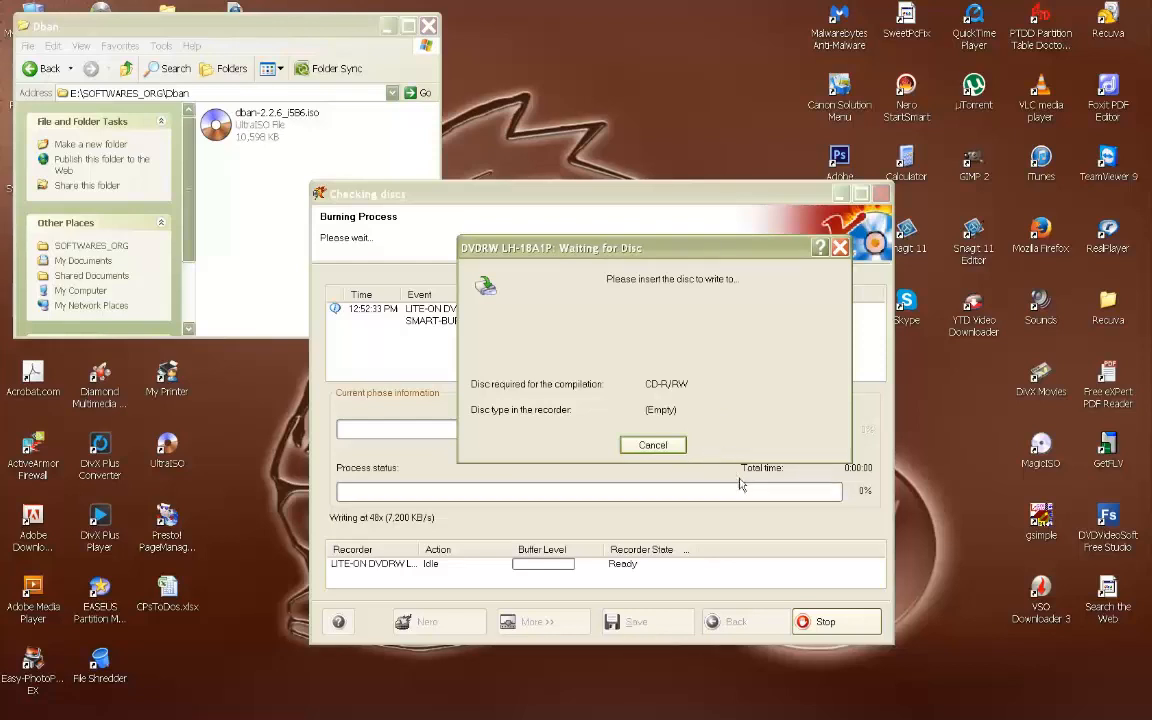
{"action": "mouse_move", "coordinate": [800, 532]}
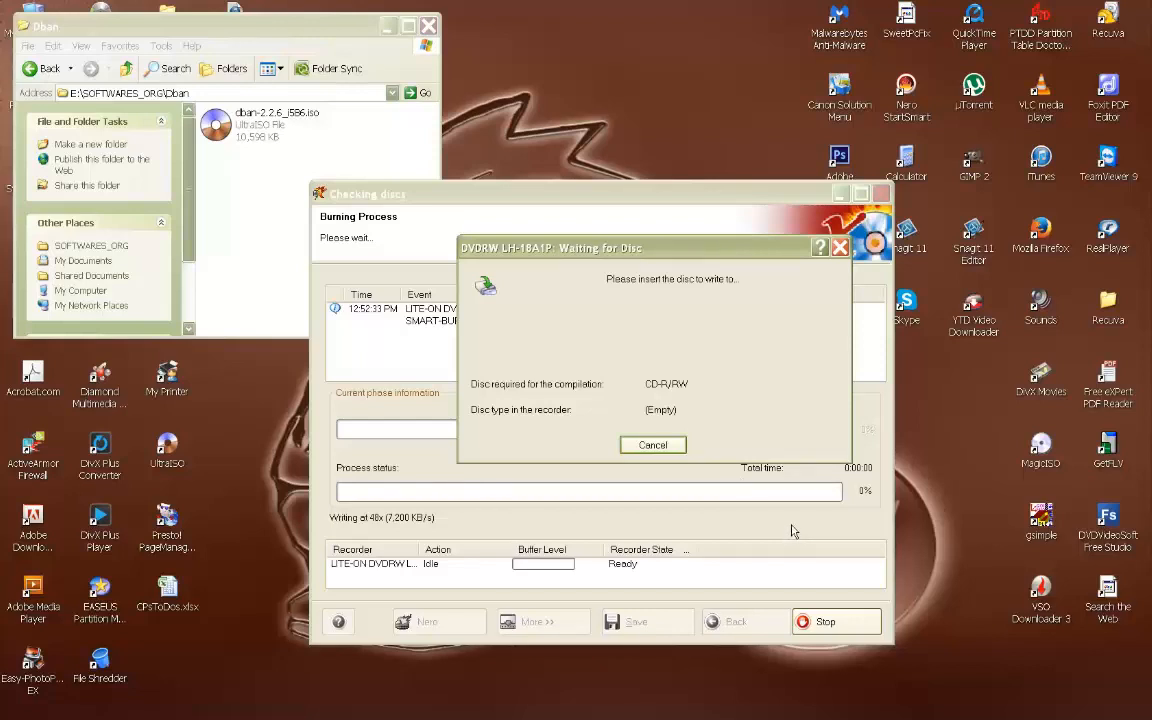
{"action": "mouse_move", "coordinate": [792, 528]}
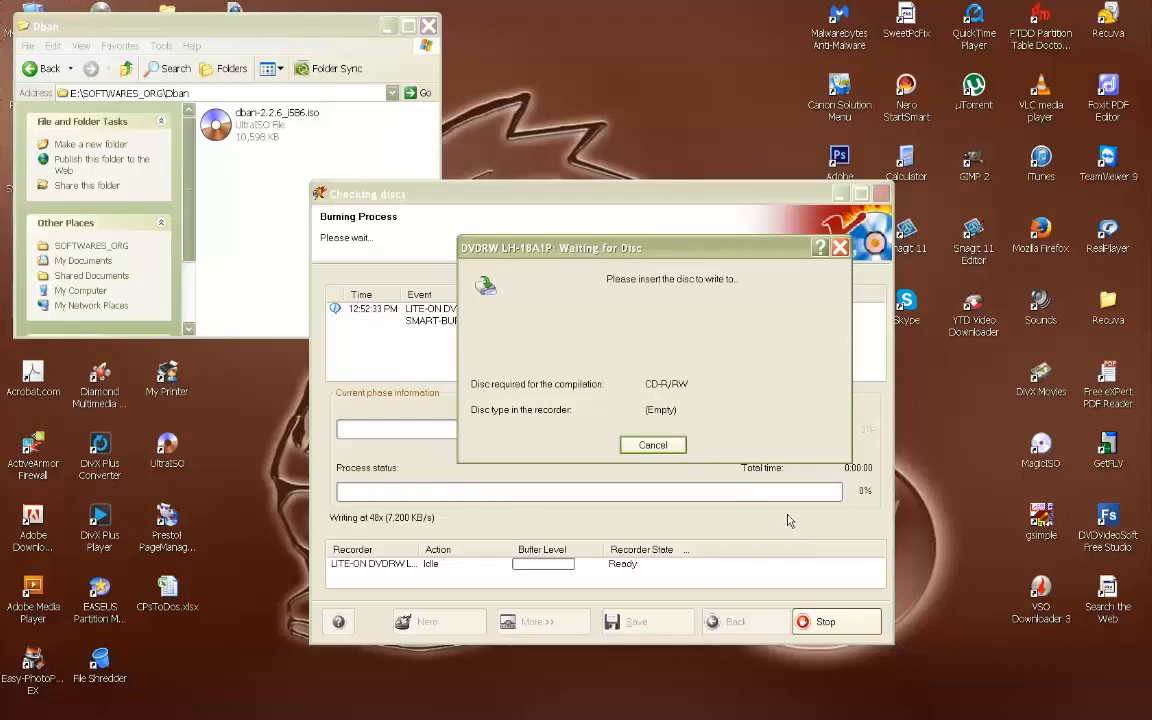